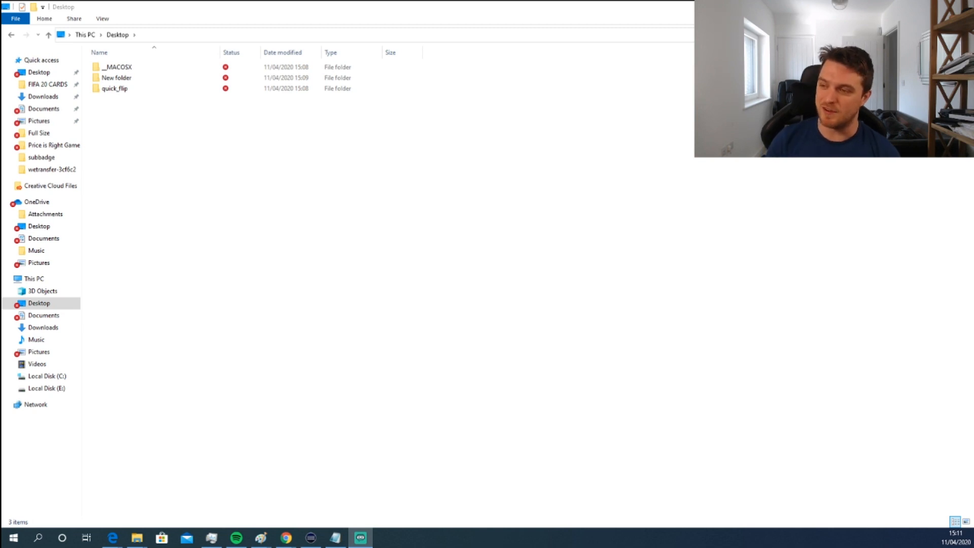
- Locate the quick_flip extension folder and bring up Chrome's main menu over the BBC article
left_click(113, 88)
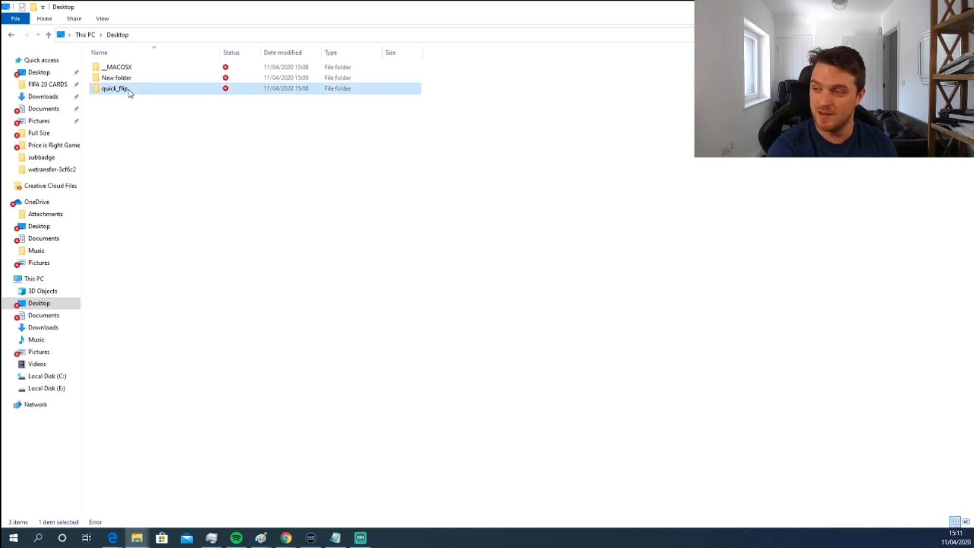
mouse_move(129, 91)
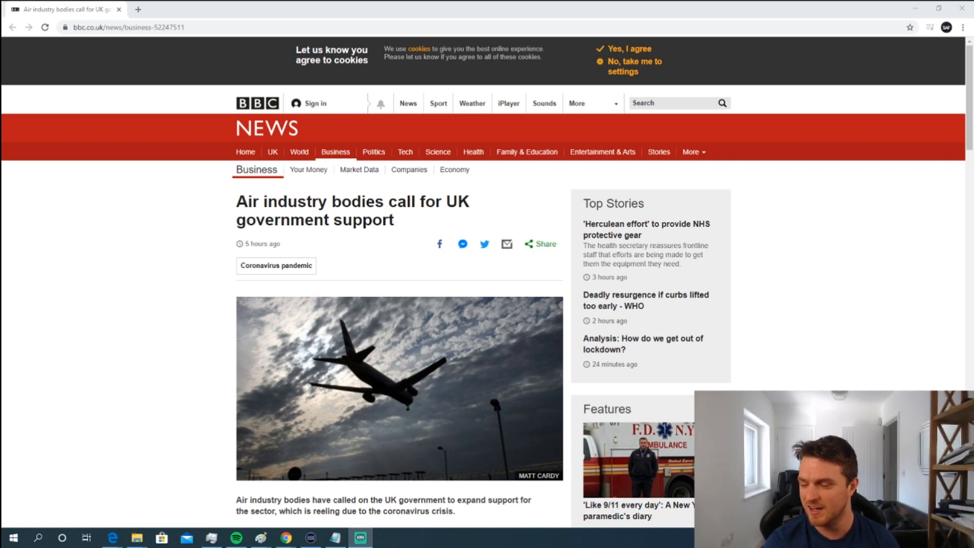
mouse_move(155, 83)
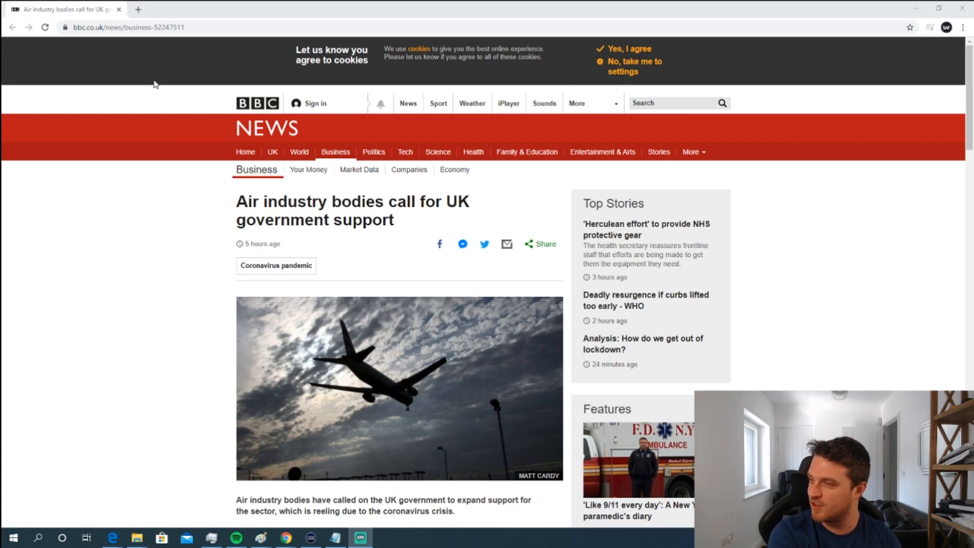
mouse_move(962, 27)
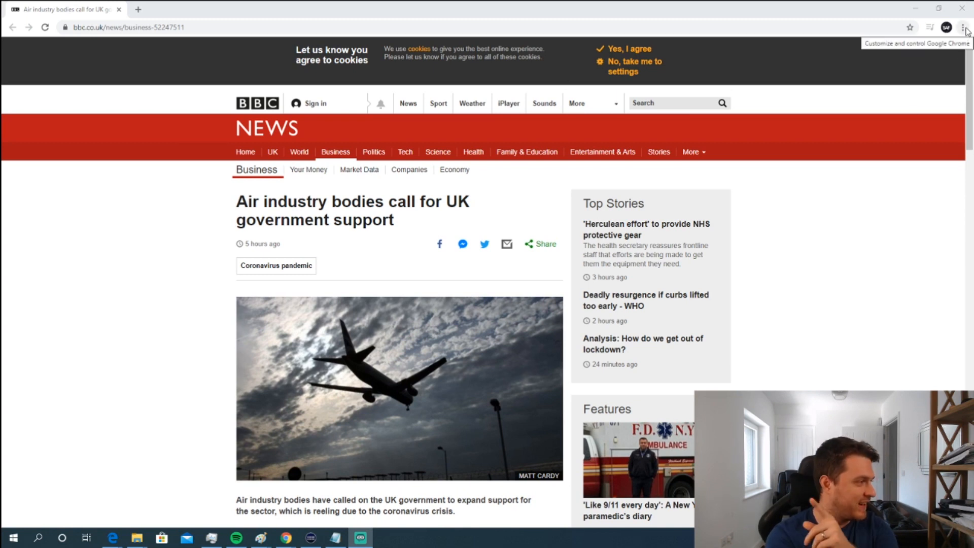
left_click(965, 26)
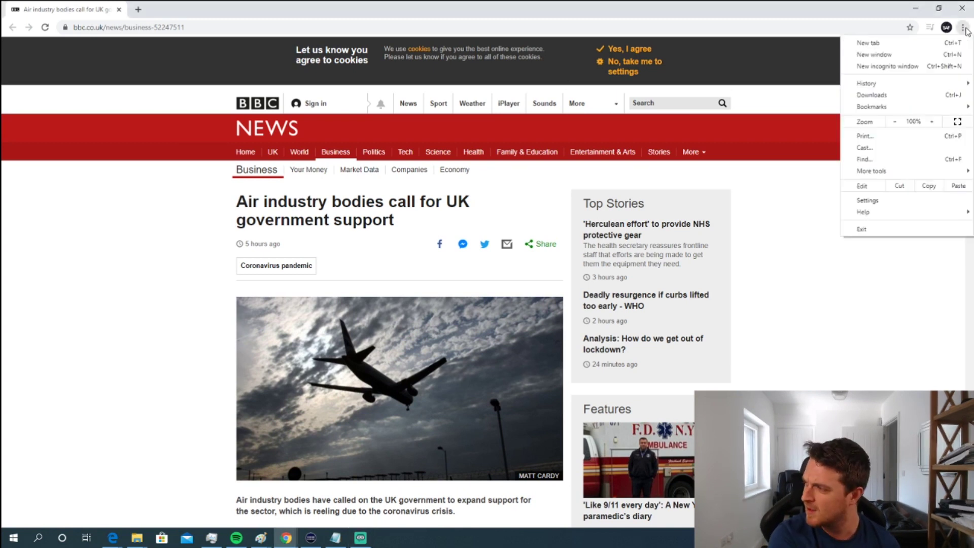
mouse_move(885, 175)
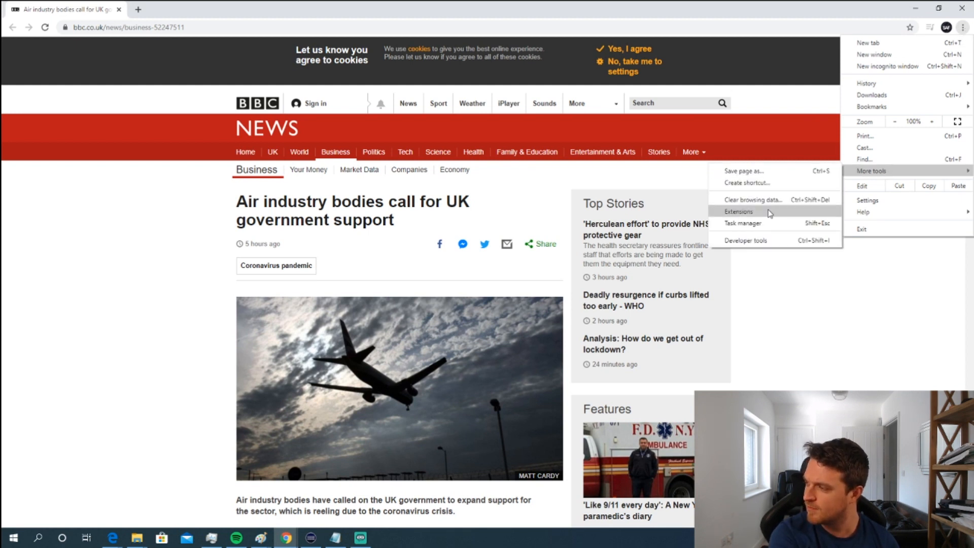
- Enable Developer mode on the Extensions page and load the quick_flip folder as SBC Quick Flip 1.7.1
left_click(738, 211)
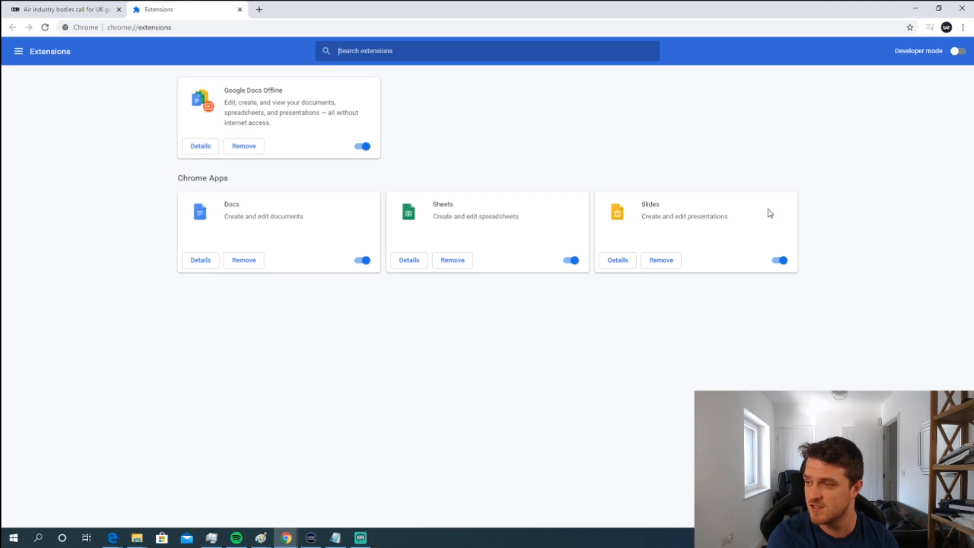
mouse_move(553, 272)
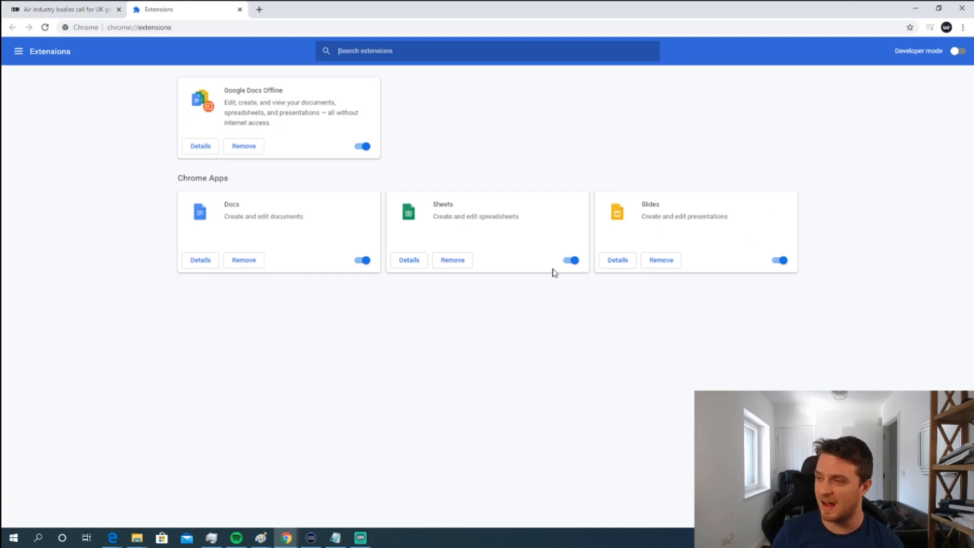
mouse_move(963, 96)
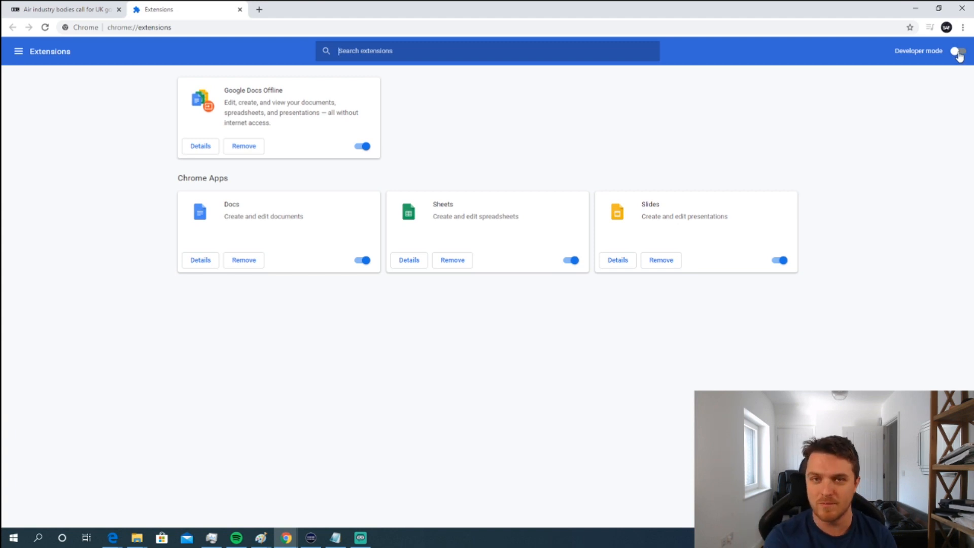
left_click(959, 51)
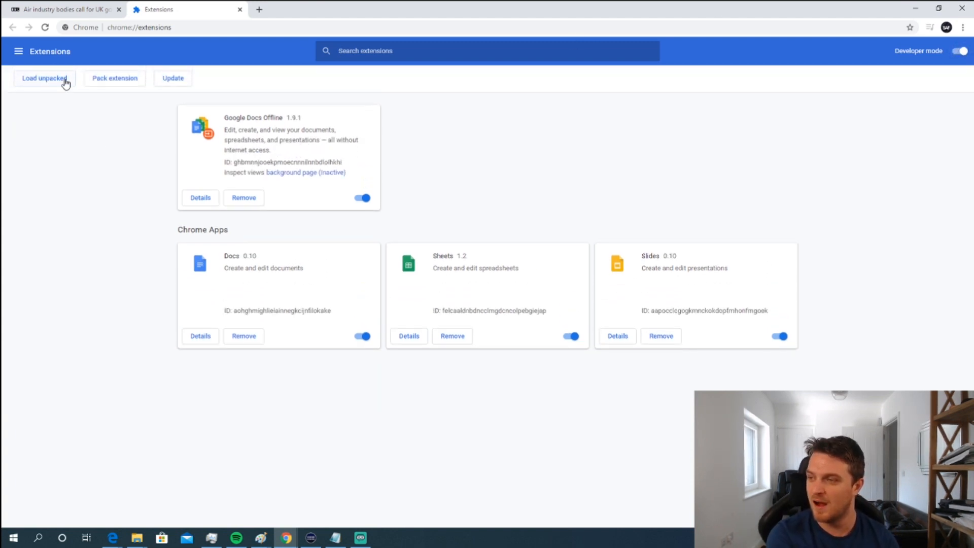
left_click(44, 78)
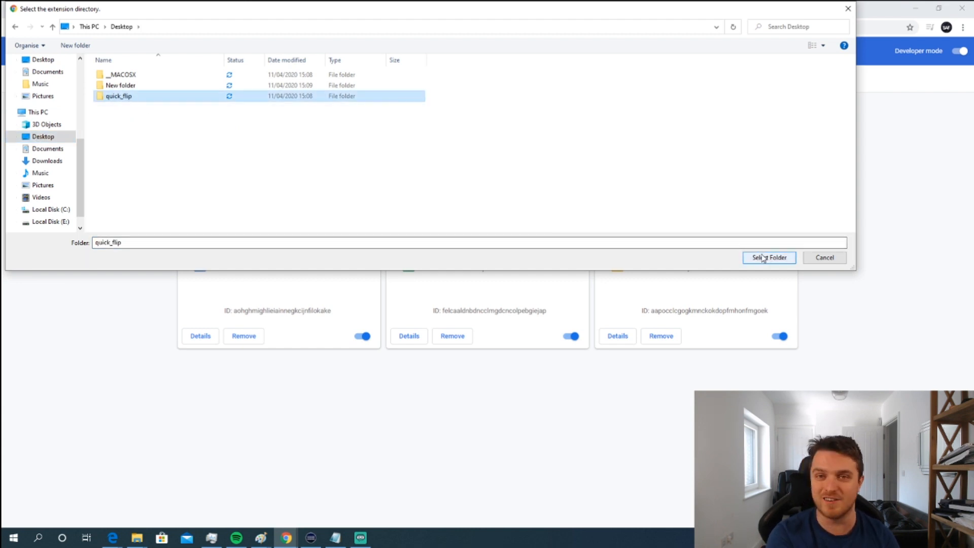
left_click(769, 258)
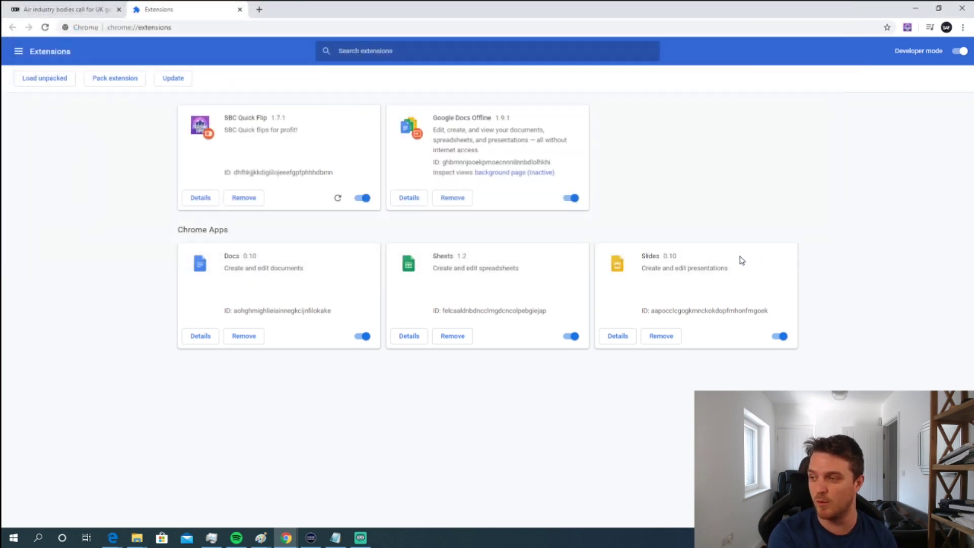
mouse_move(700, 177)
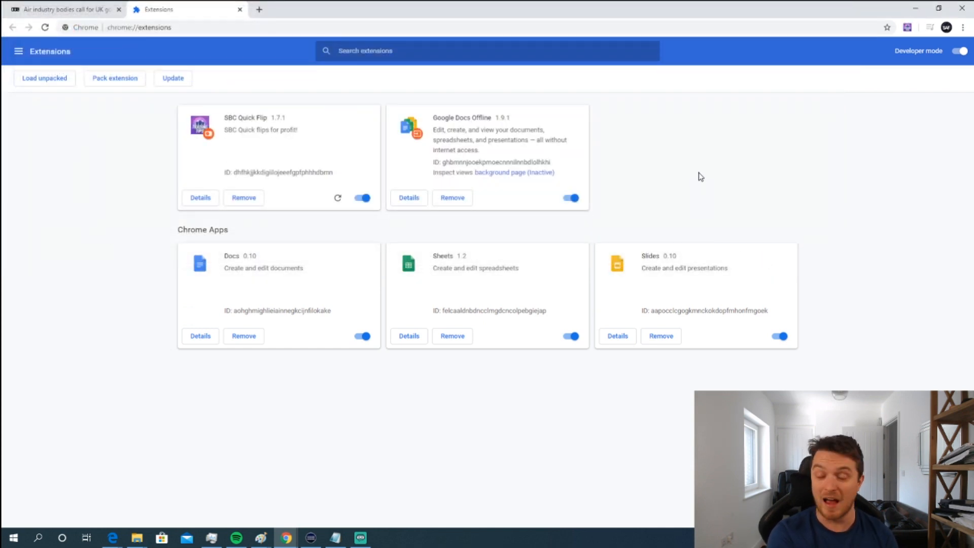
mouse_move(694, 178)
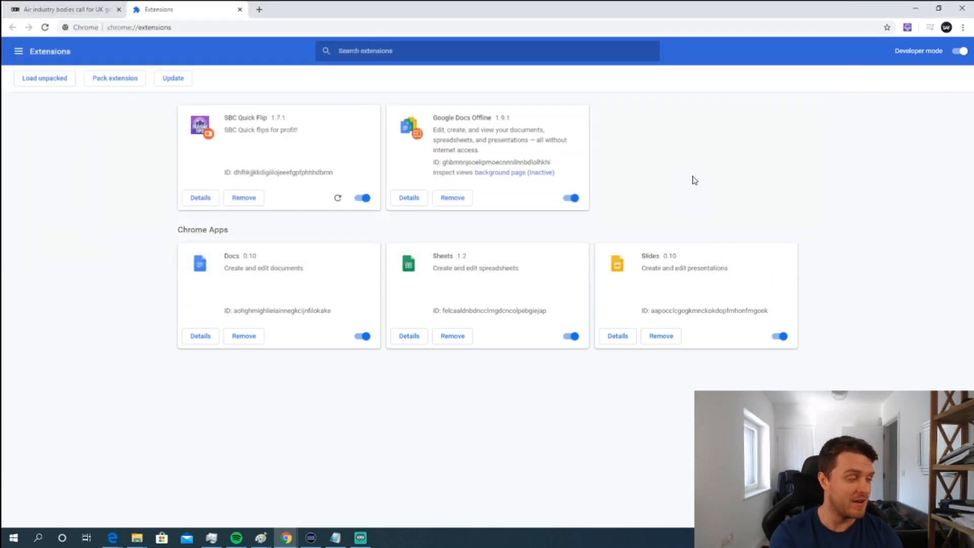
mouse_move(908, 26)
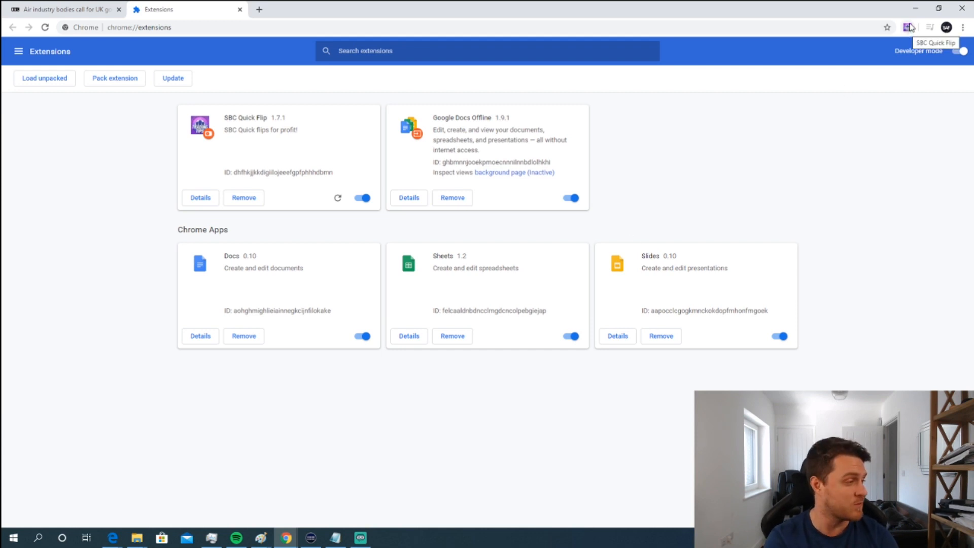
- Log in to the SBC Quick Flip popup and edit the base percentage value of 10
left_click(906, 27)
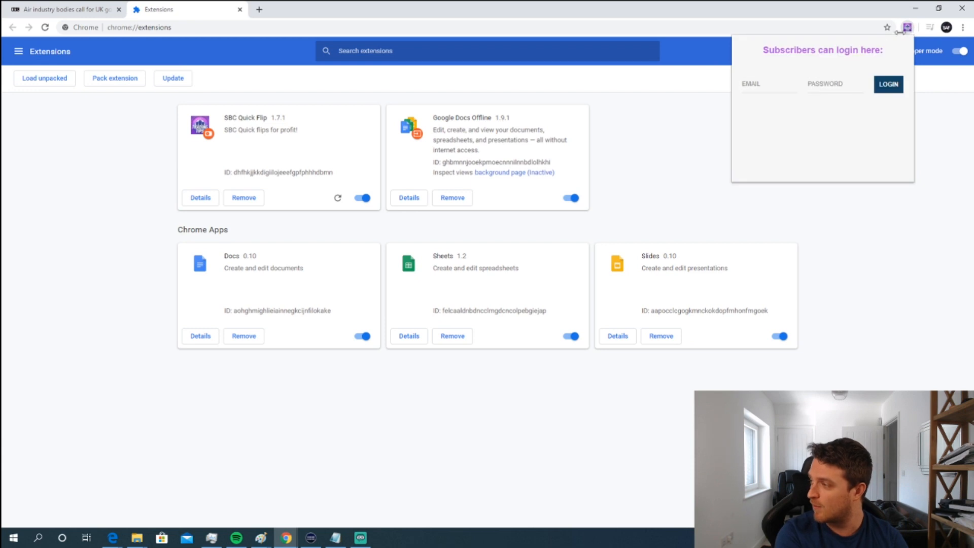
left_click(769, 84)
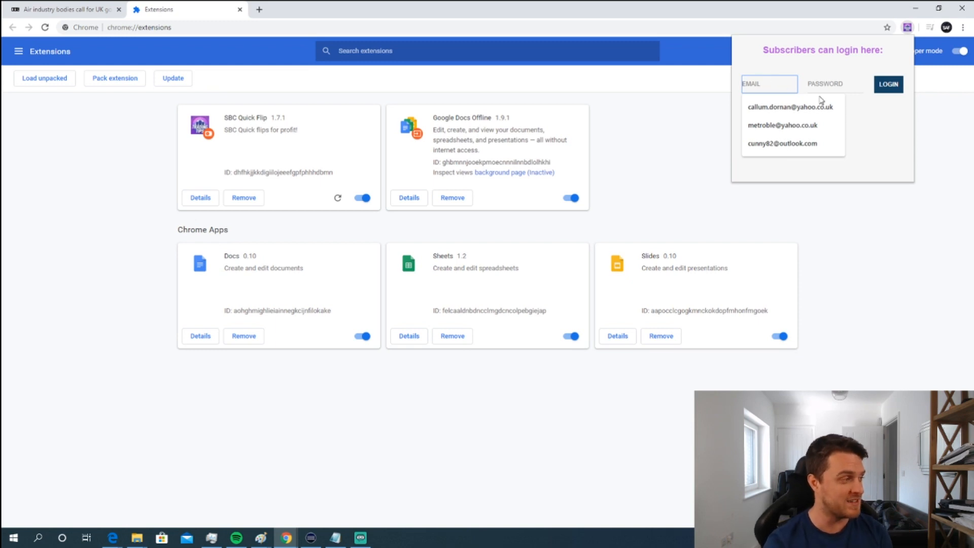
mouse_move(573, 466)
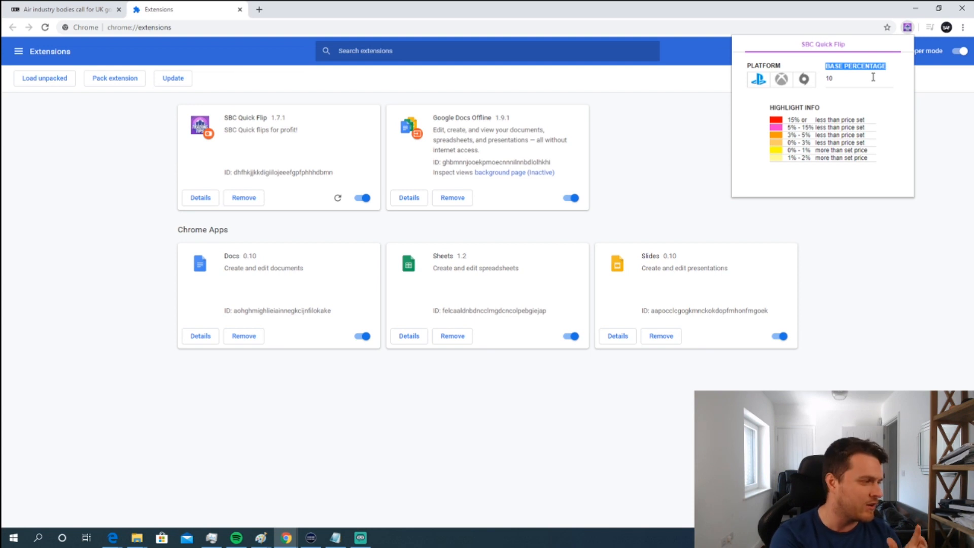
left_click(858, 79)
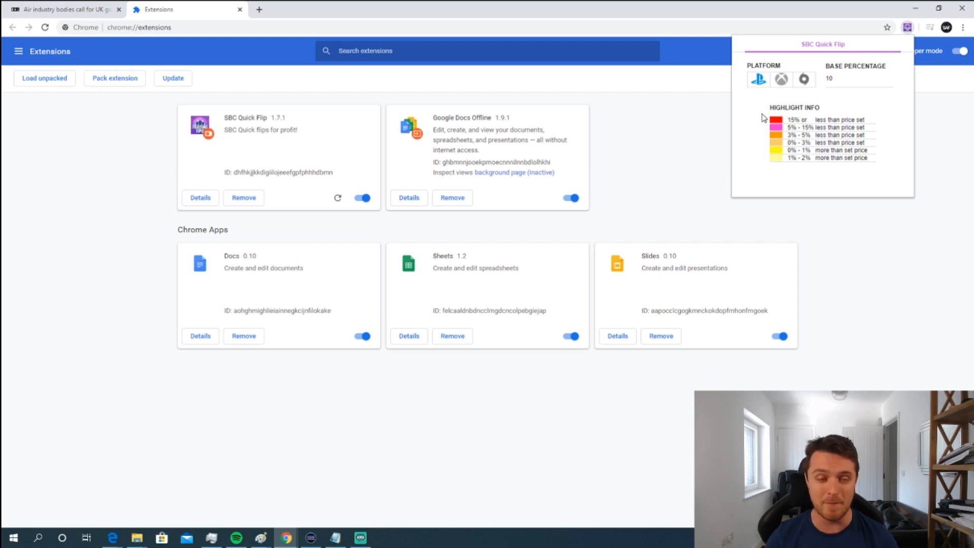
left_click(142, 27)
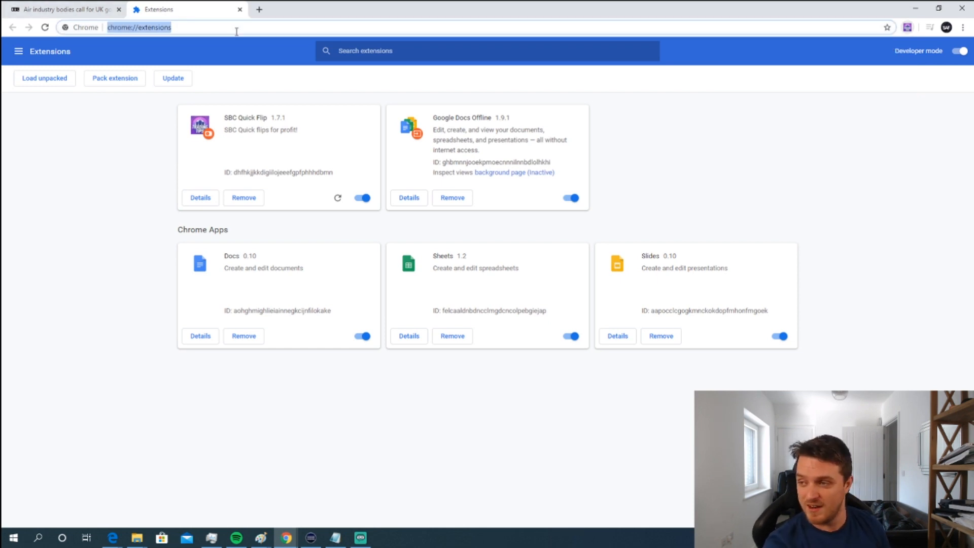
type("www.google.co.uk")
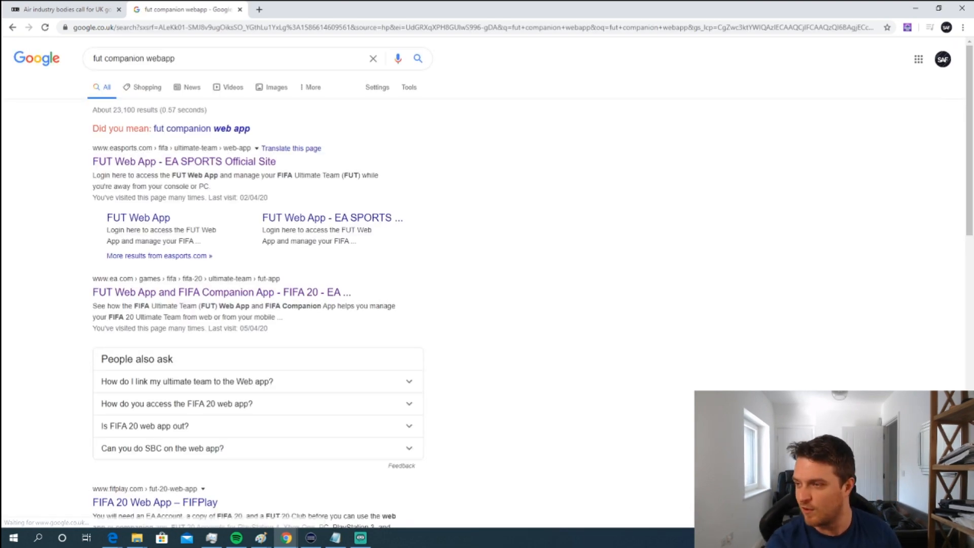
left_click(141, 161)
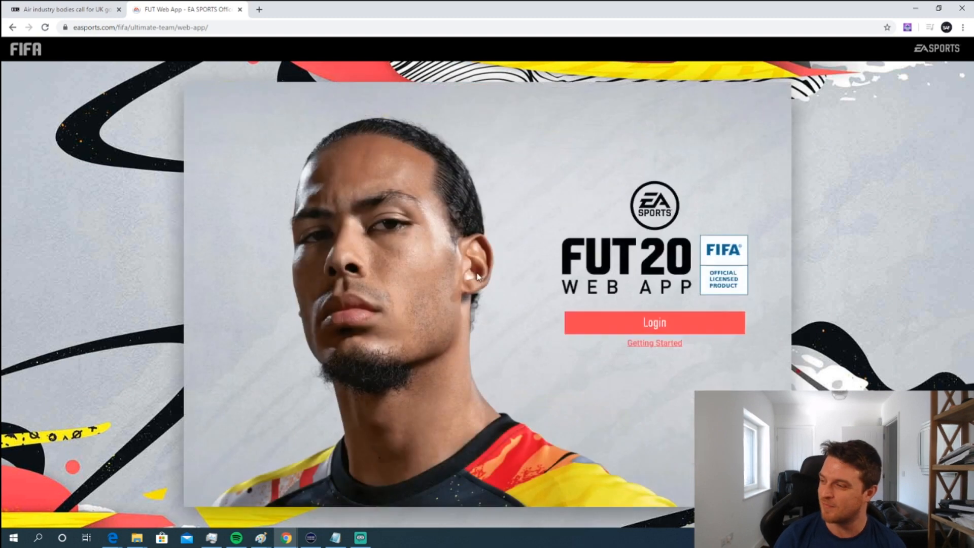
- Log in and set the transfer market search to buy-now prices from 100,000 to 125,000
left_click(654, 323)
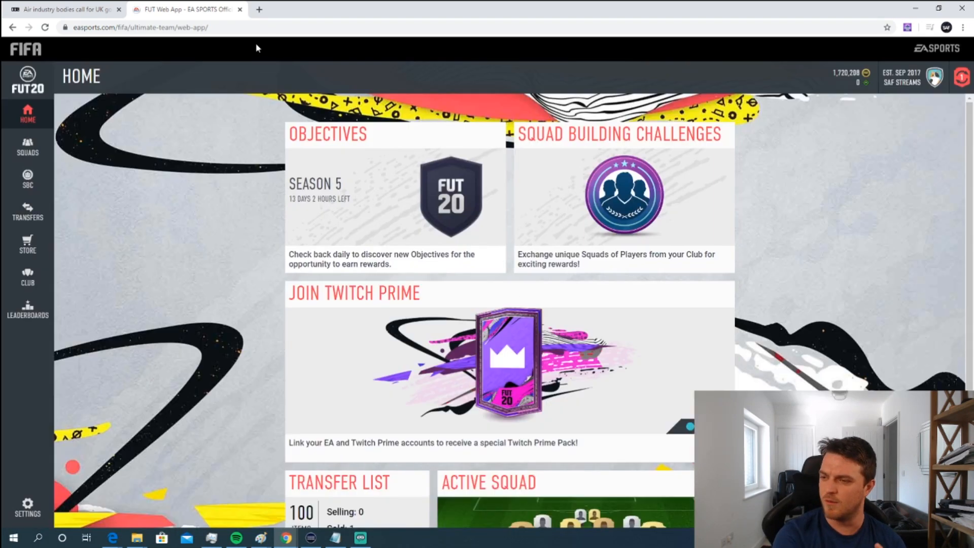
left_click(29, 213)
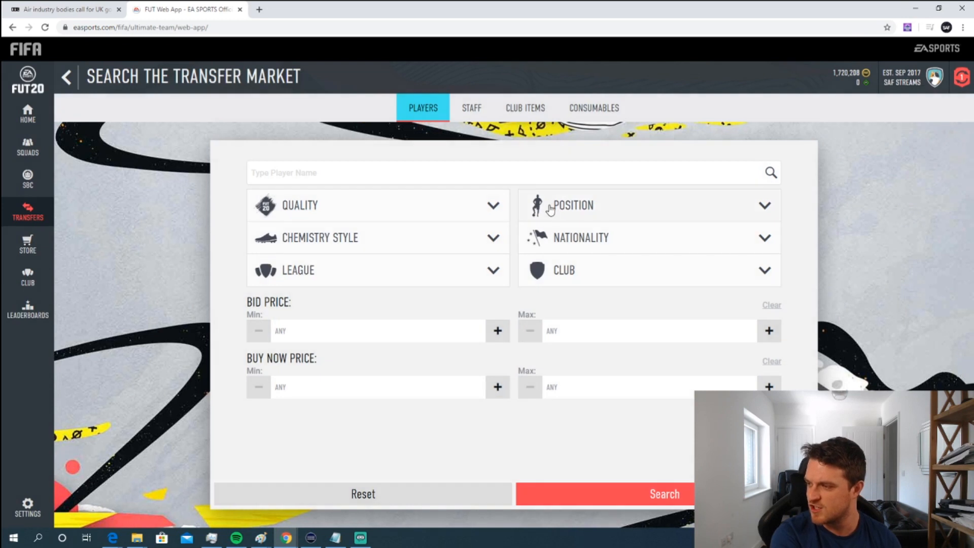
type("100000")
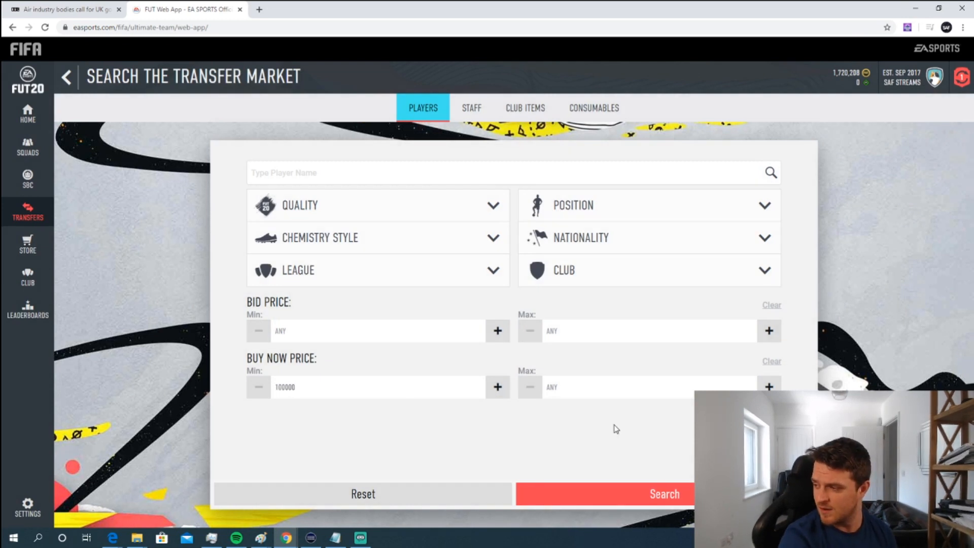
type("125000")
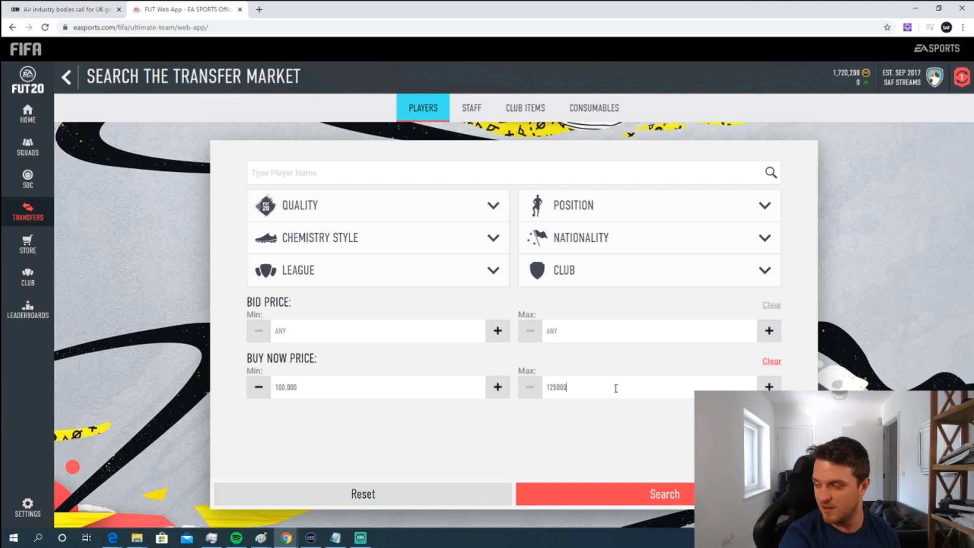
- Run the search, page forward and view the Lewandowski listing at 119,000
left_click(665, 493)
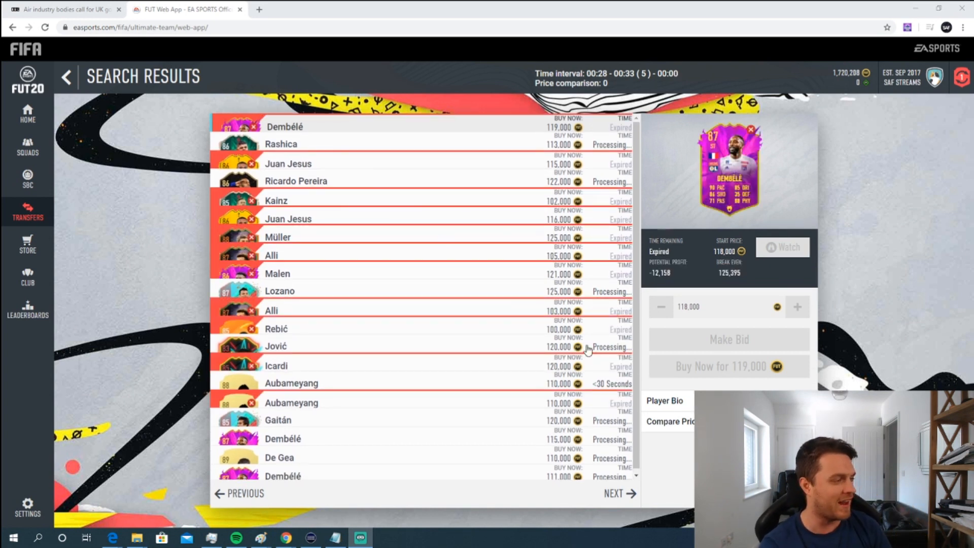
left_click(618, 495)
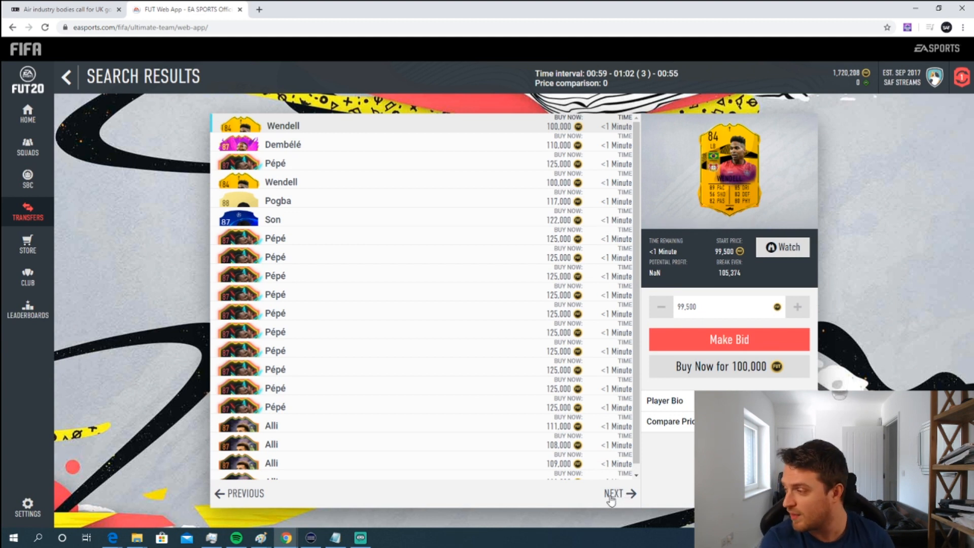
left_click(614, 493)
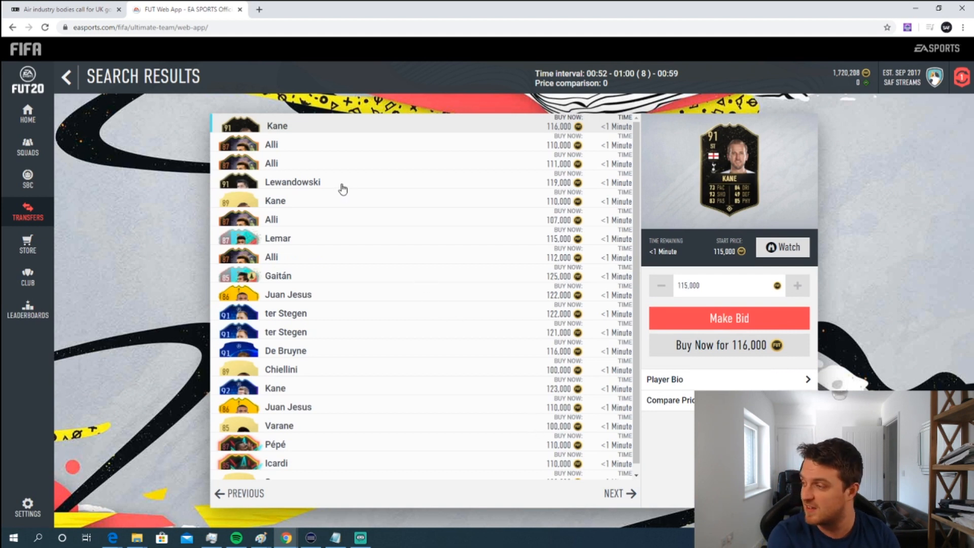
left_click(312, 181)
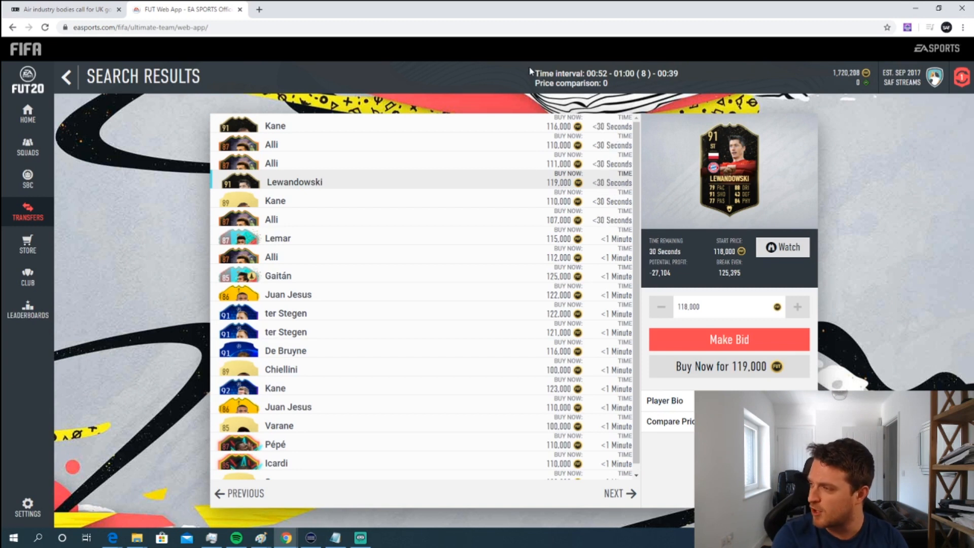
mouse_move(702, 81)
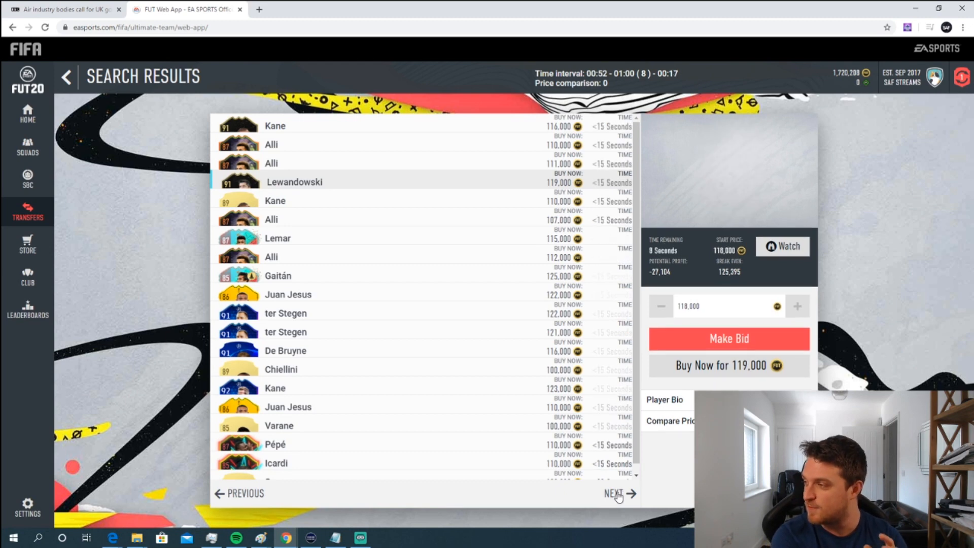
- Page through eight more result pages of the 100,000–125,000 search
left_click(615, 494)
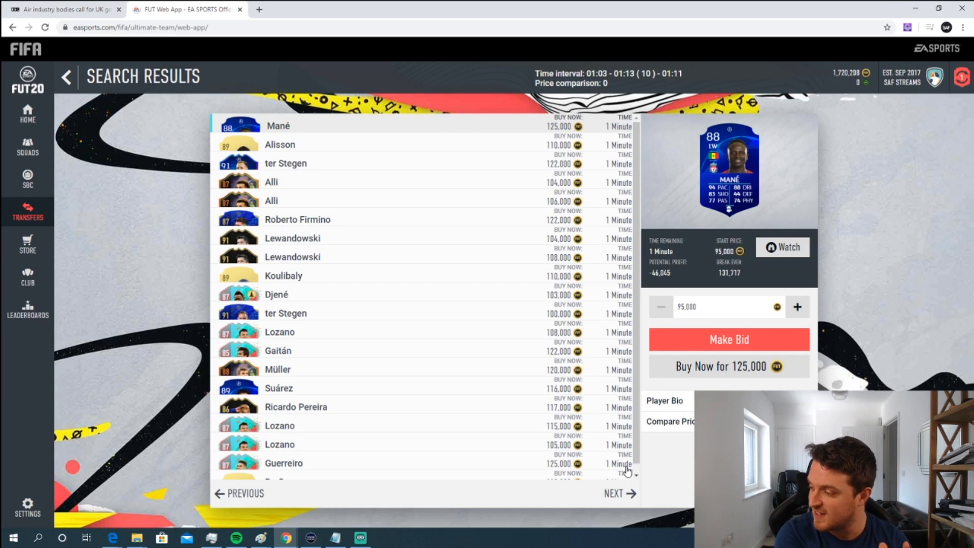
left_click(621, 508)
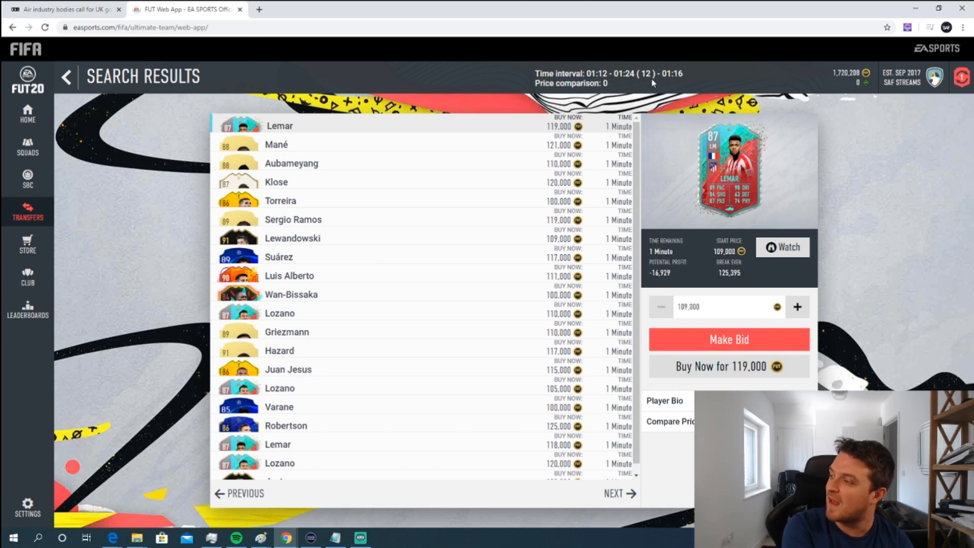
left_click(617, 507)
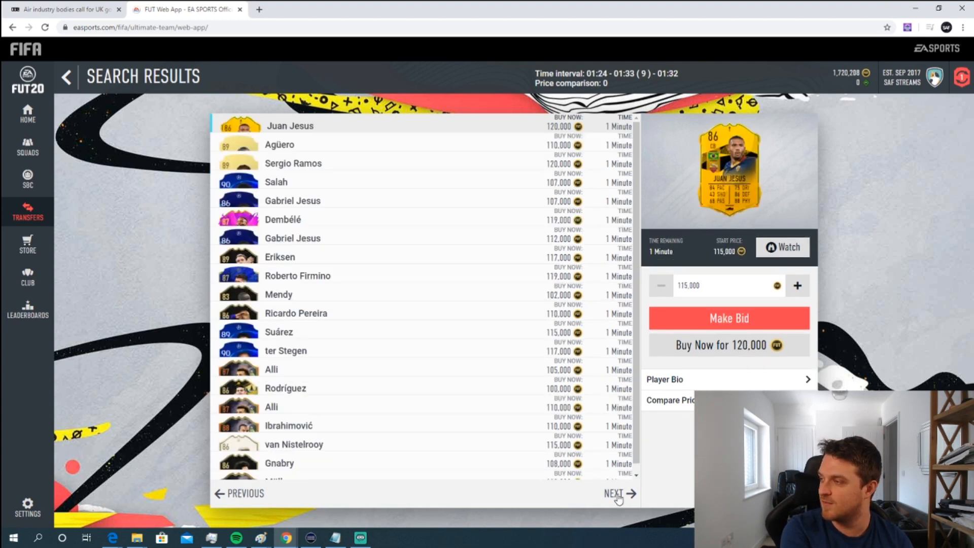
left_click(614, 497)
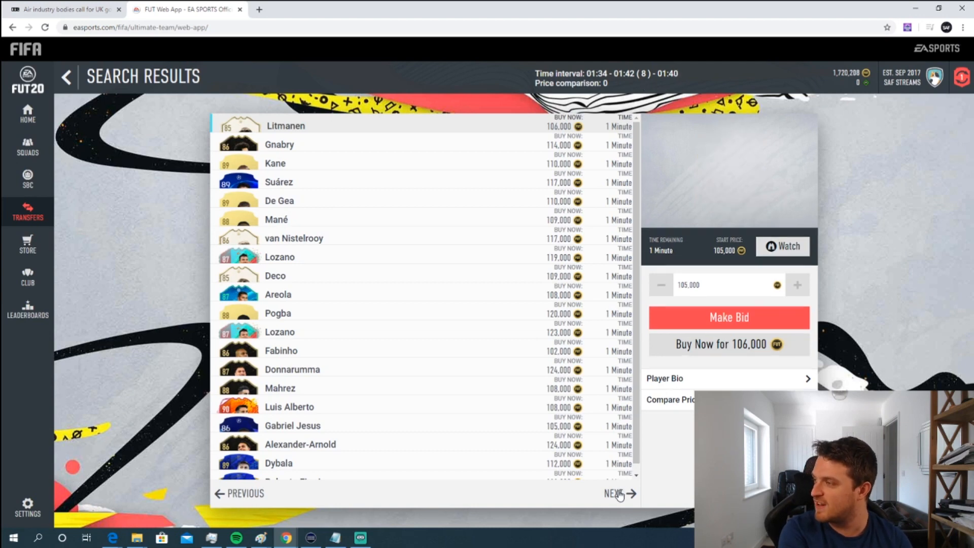
left_click(616, 494)
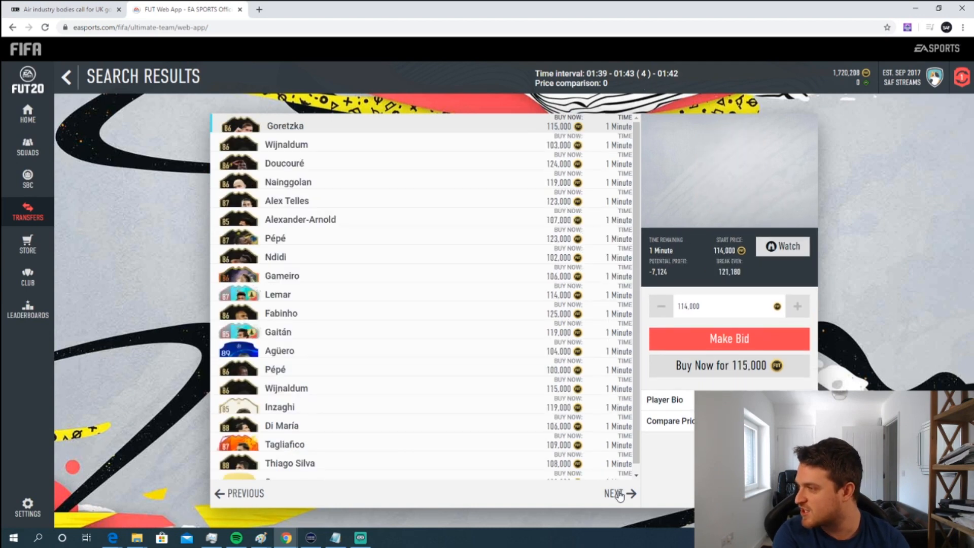
left_click(617, 494)
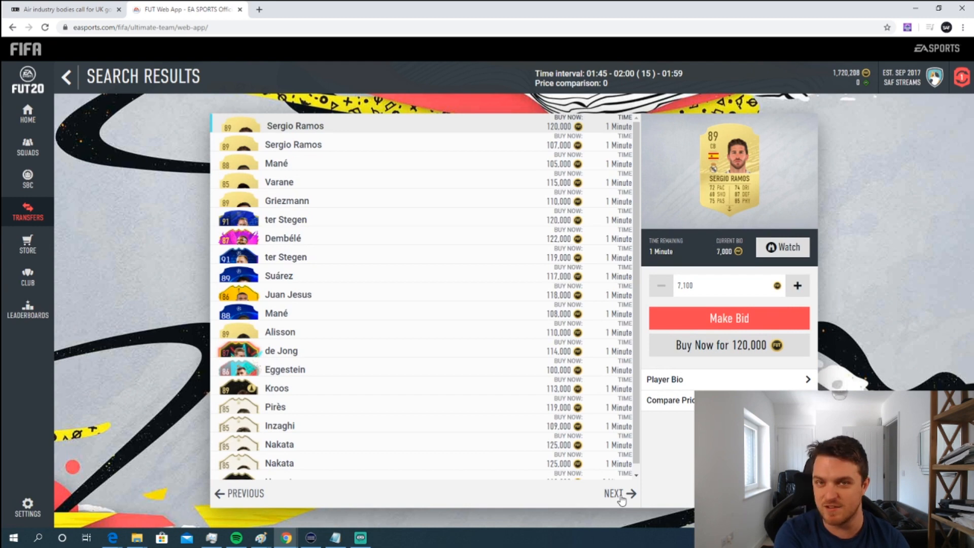
left_click(622, 496)
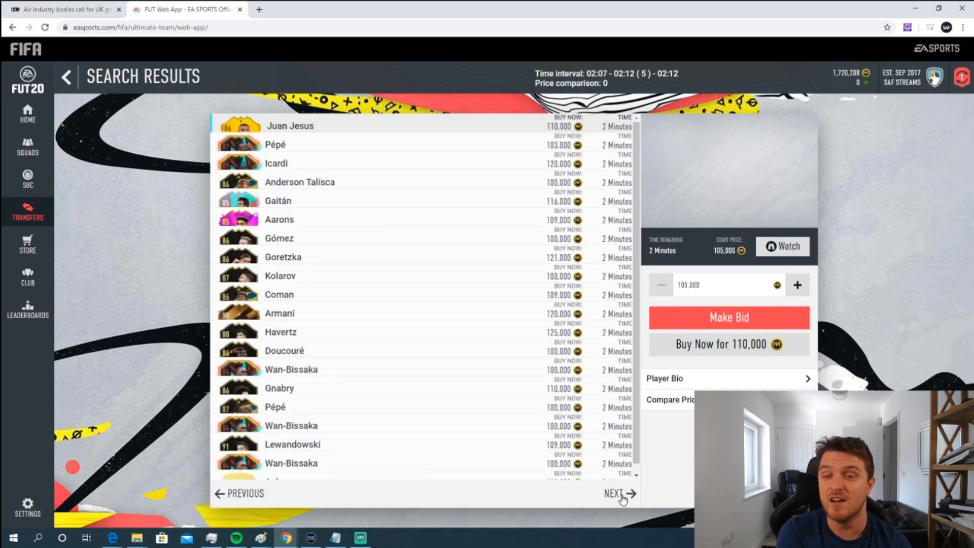
left_click(619, 495)
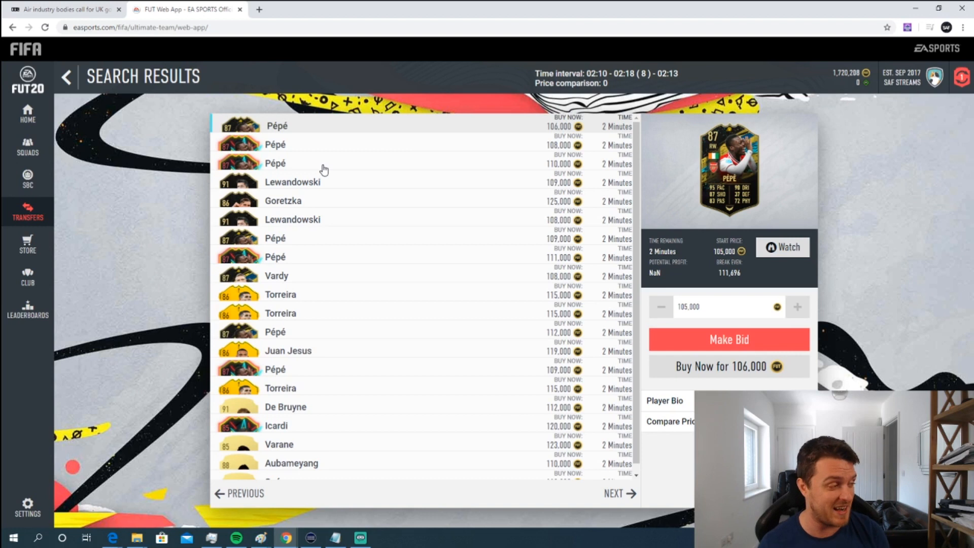
mouse_move(182, 130)
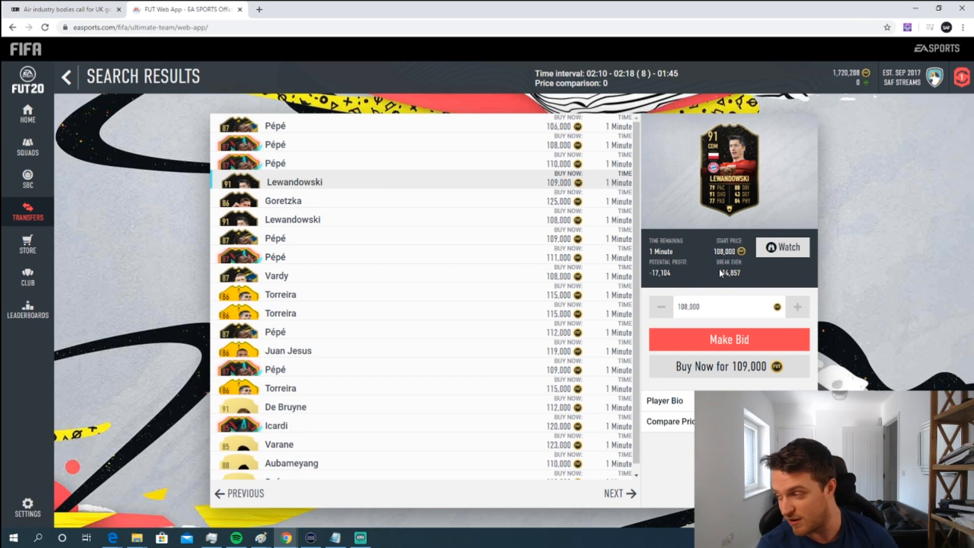
mouse_move(746, 270)
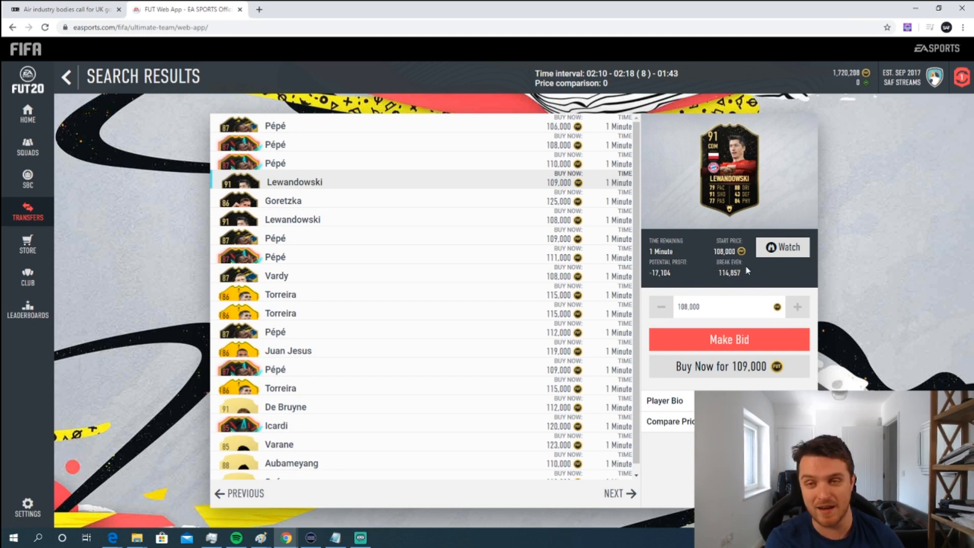
mouse_move(661, 277)
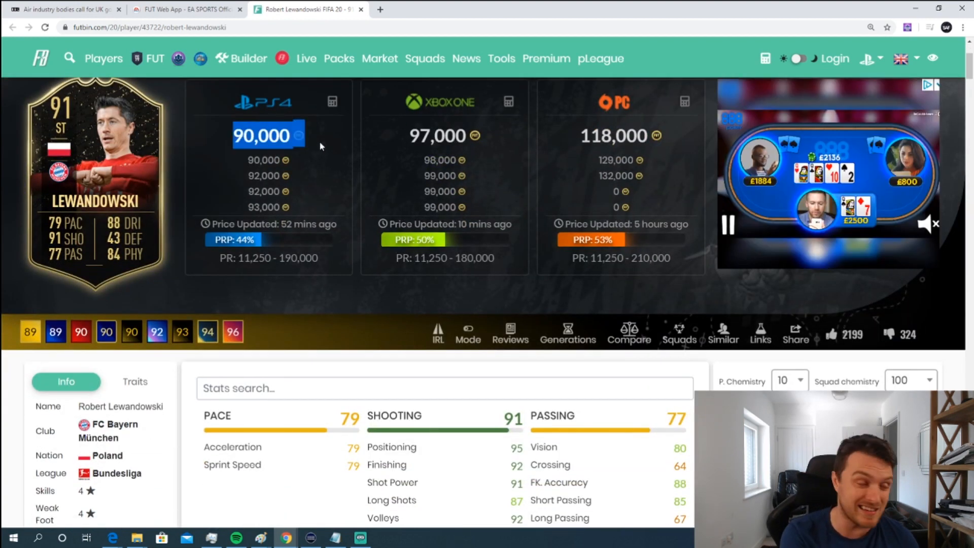
- Check Lewandowski's FUTBIN price page and his hourly price graph against the web app results
left_click(180, 11)
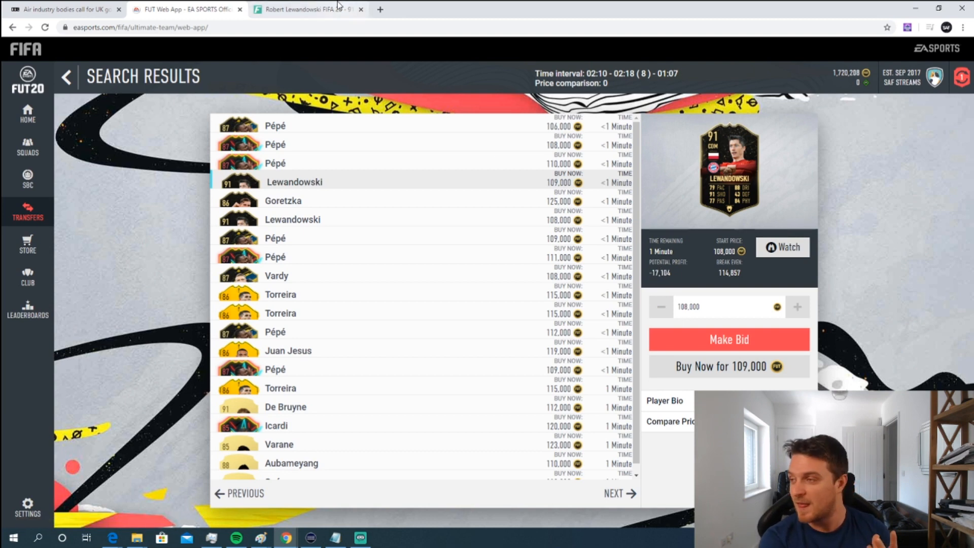
left_click(311, 9)
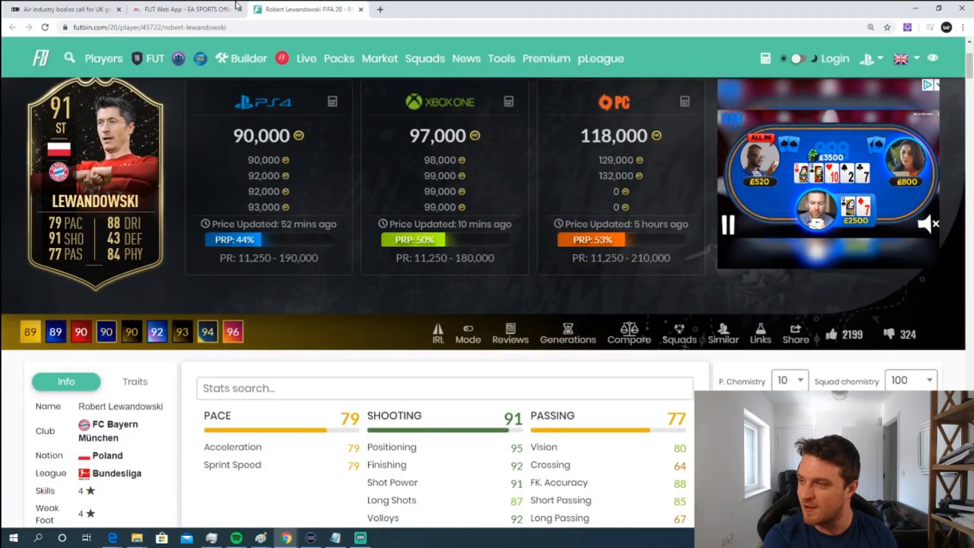
left_click(175, 10)
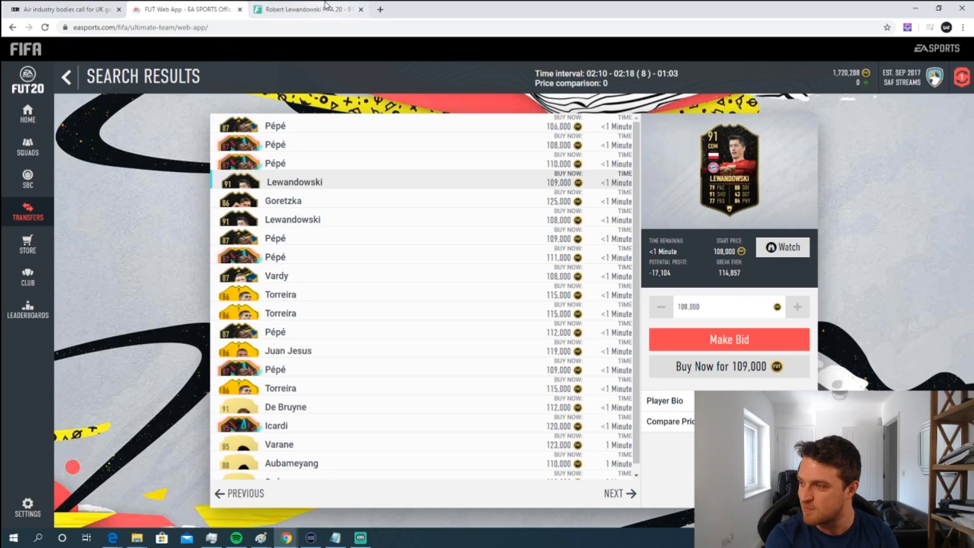
left_click(309, 10)
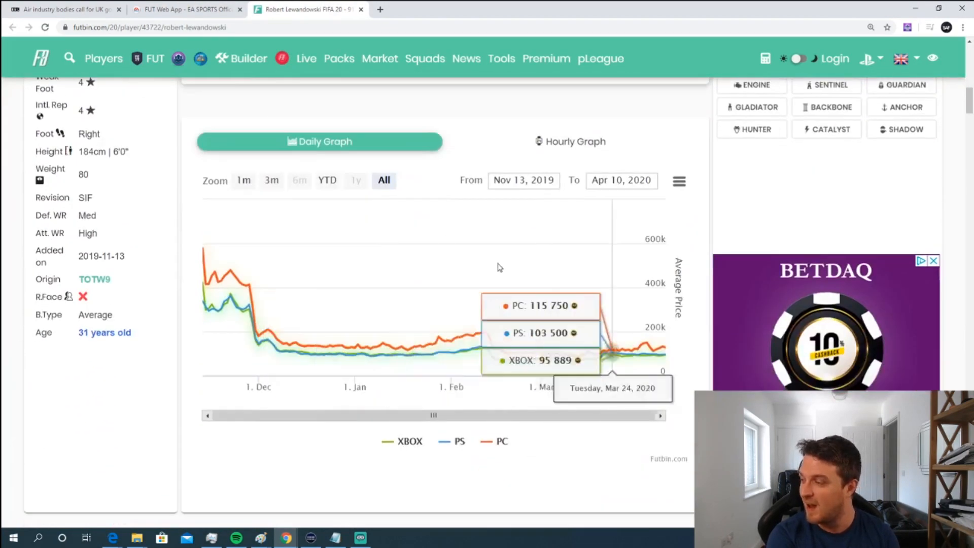
left_click(570, 141)
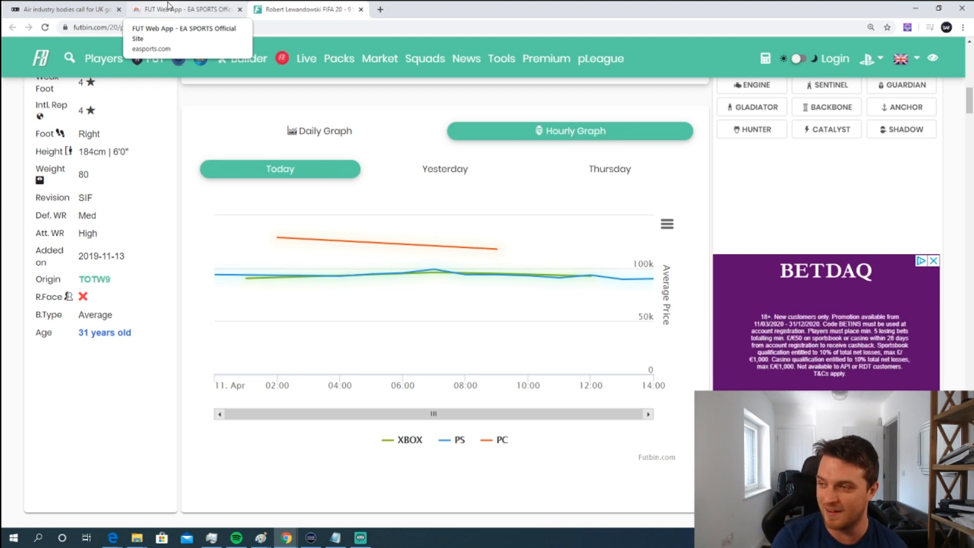
left_click(170, 10)
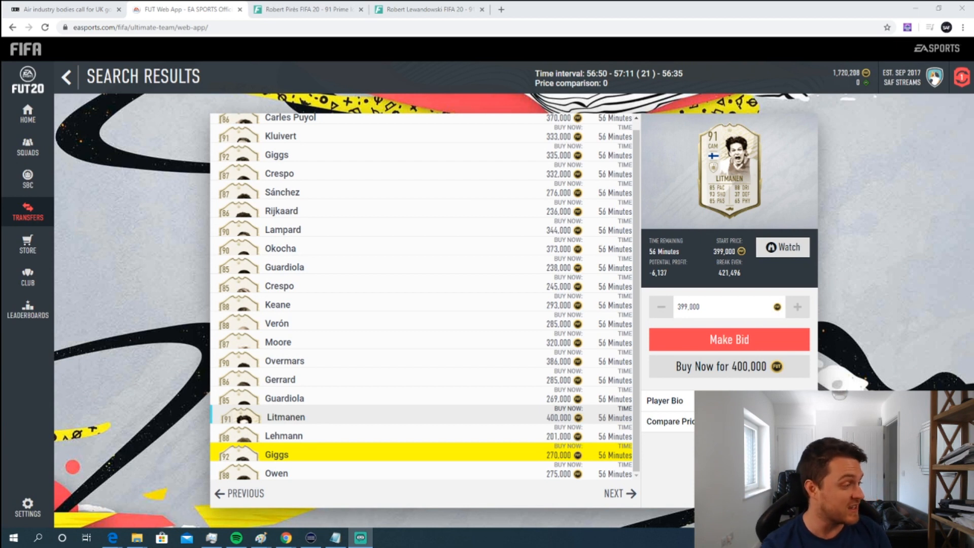
mouse_move(455, 451)
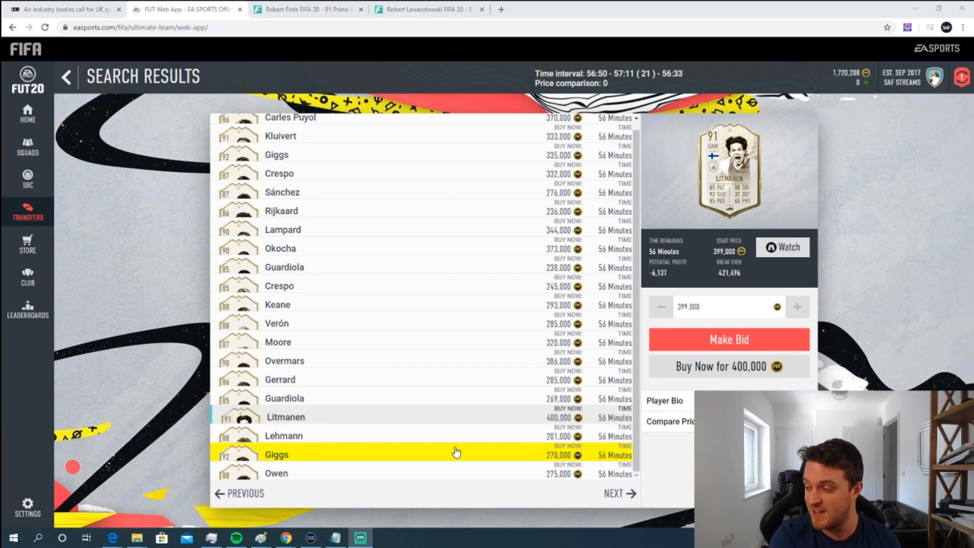
- View the yellow-highlighted Giggs listing at 270,000 alongside the SBC Quick Flip highlight settings
left_click(298, 453)
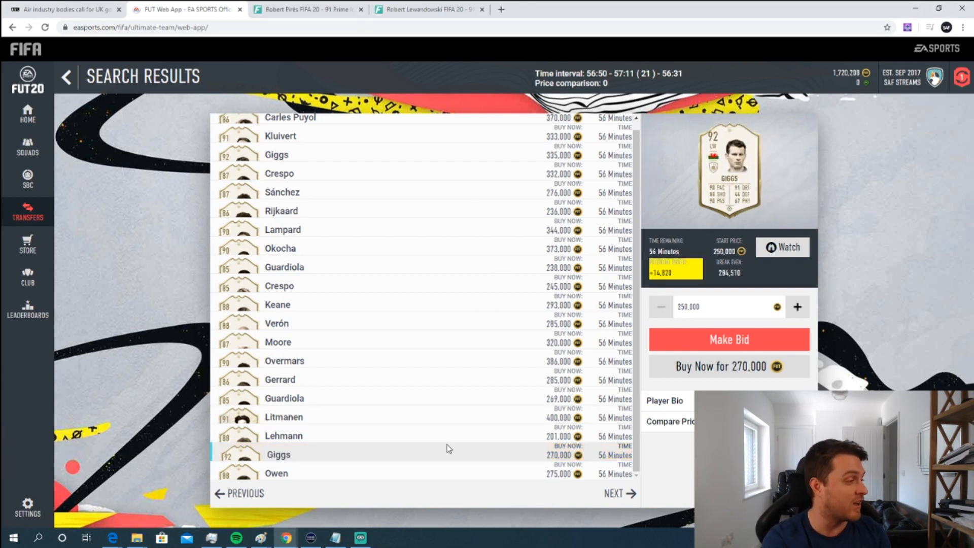
mouse_move(452, 446)
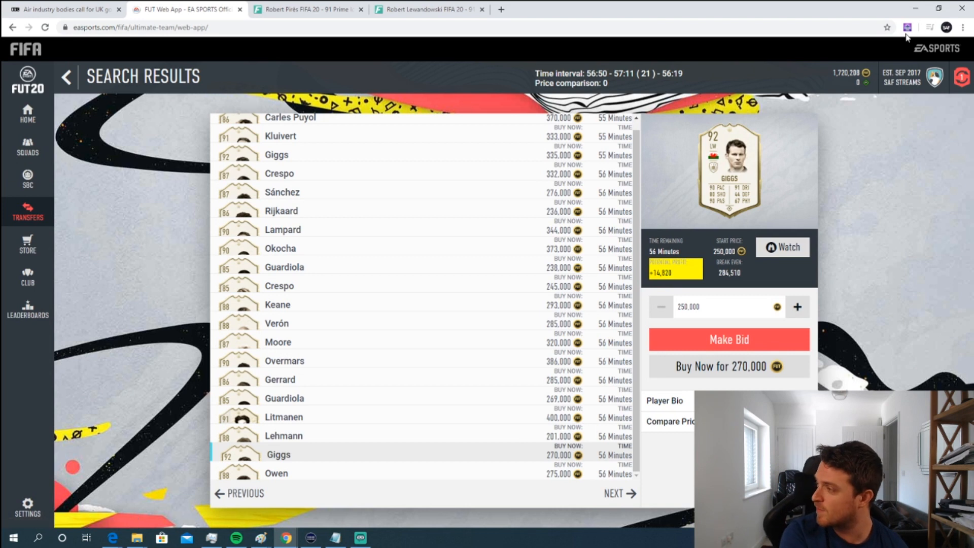
left_click(908, 27)
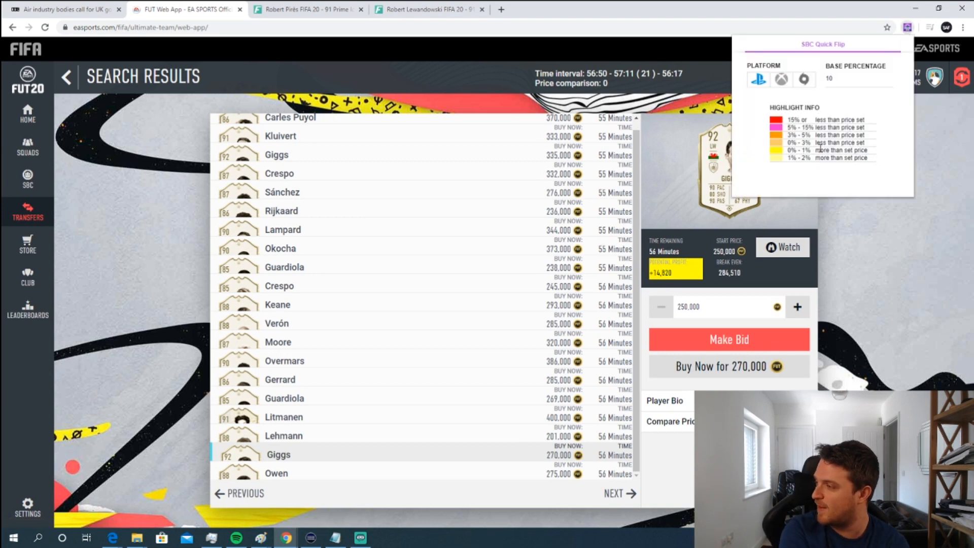
mouse_move(885, 215)
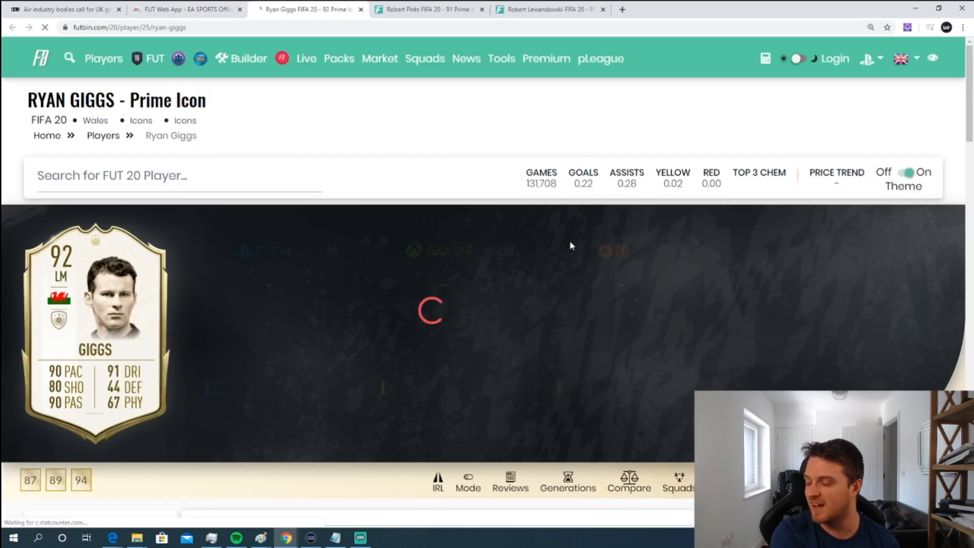
- Check the 92 Giggs FUTBIN page and hourly graph, around 290,000 on PS4, then return to his listing
left_click(187, 9)
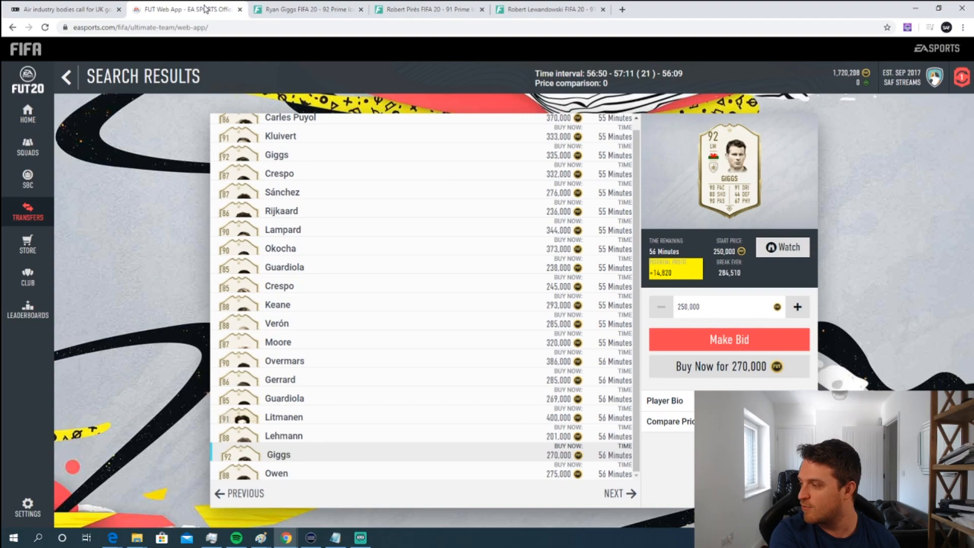
left_click(307, 10)
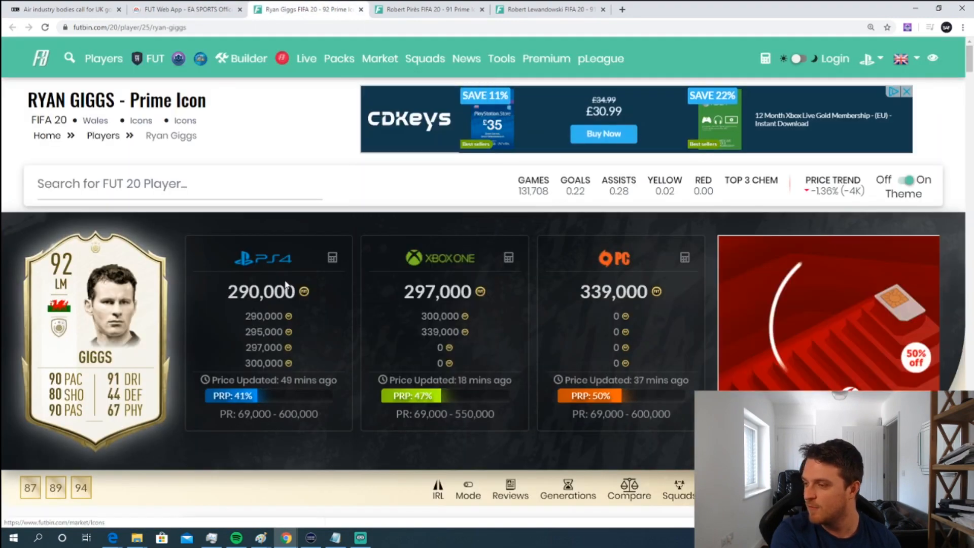
scroll("down", 3)
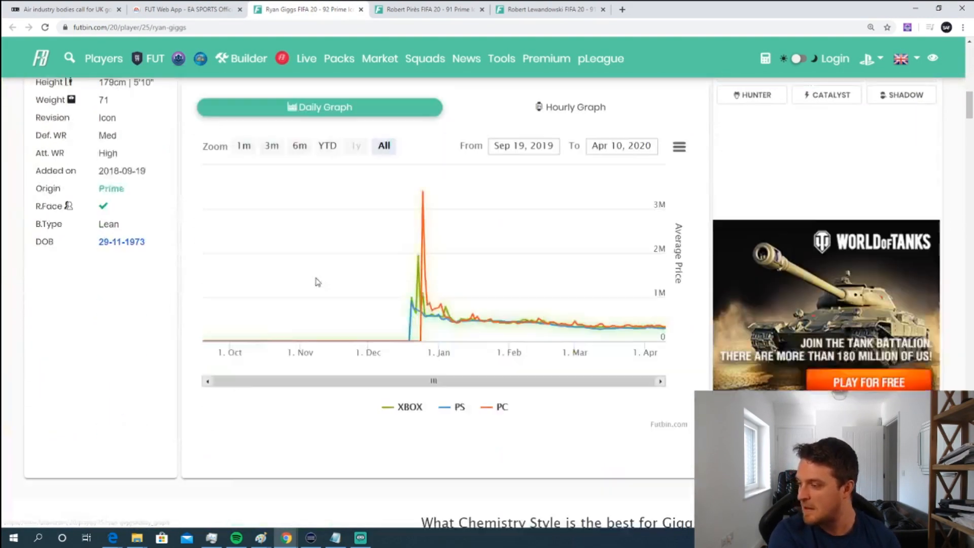
left_click(570, 107)
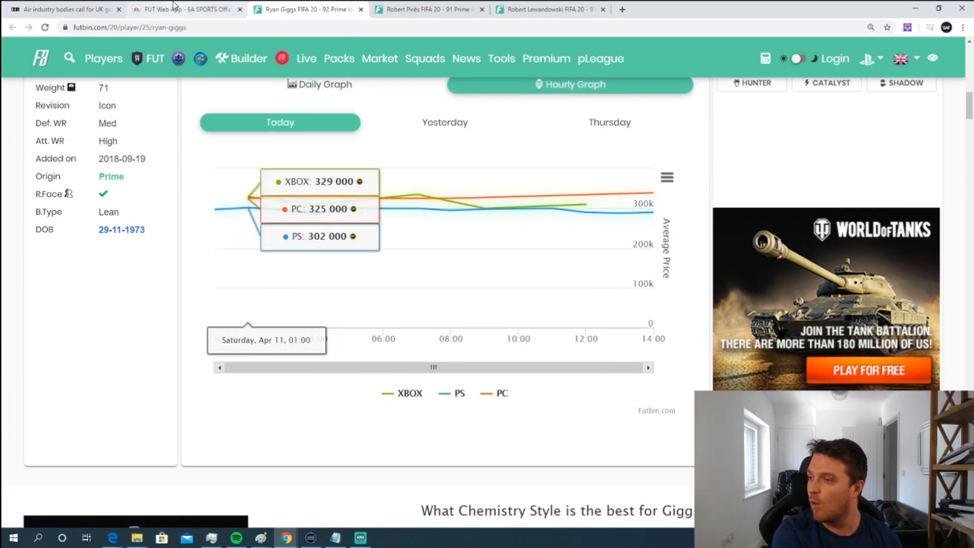
left_click(187, 9)
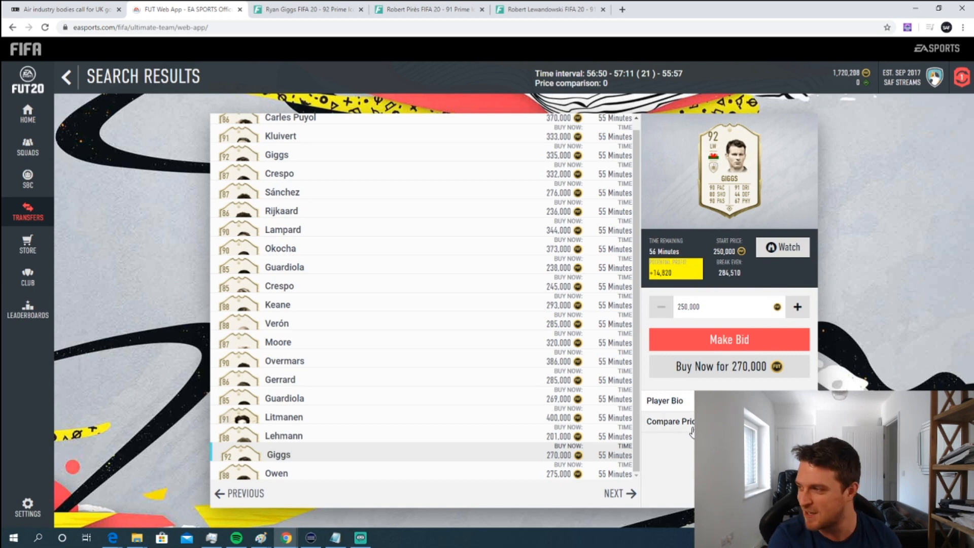
- Compare the 270,000 Giggs against other live listings before attempting to buy him
left_click(672, 421)
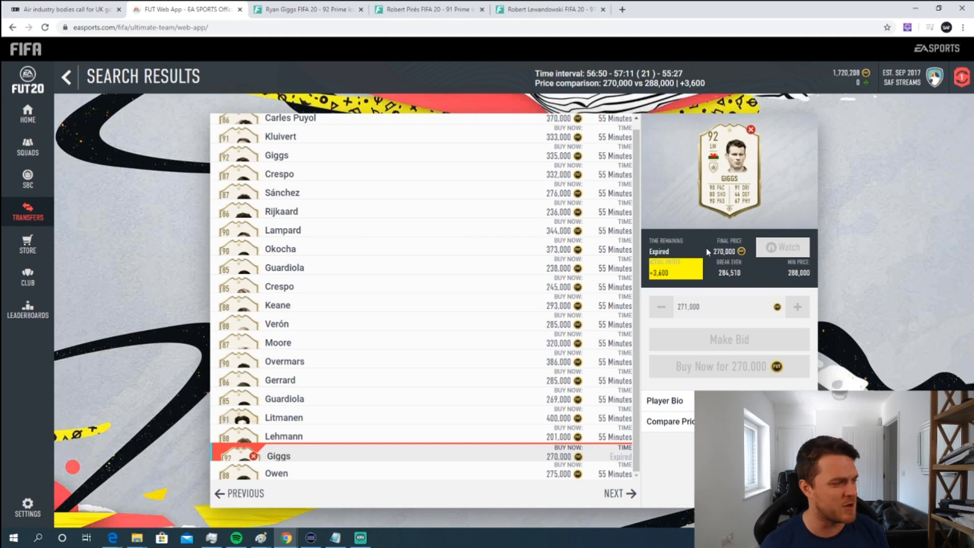
mouse_move(881, 308)
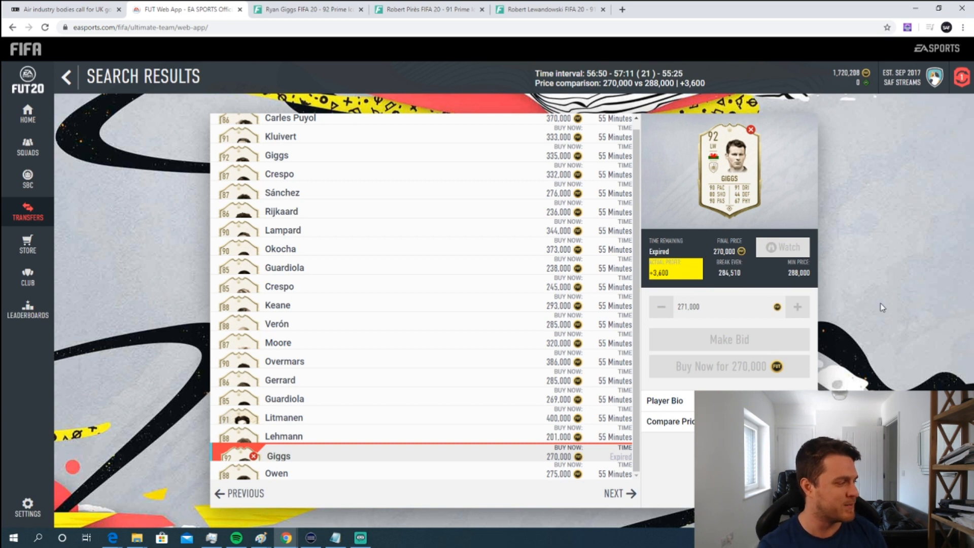
mouse_move(883, 350)
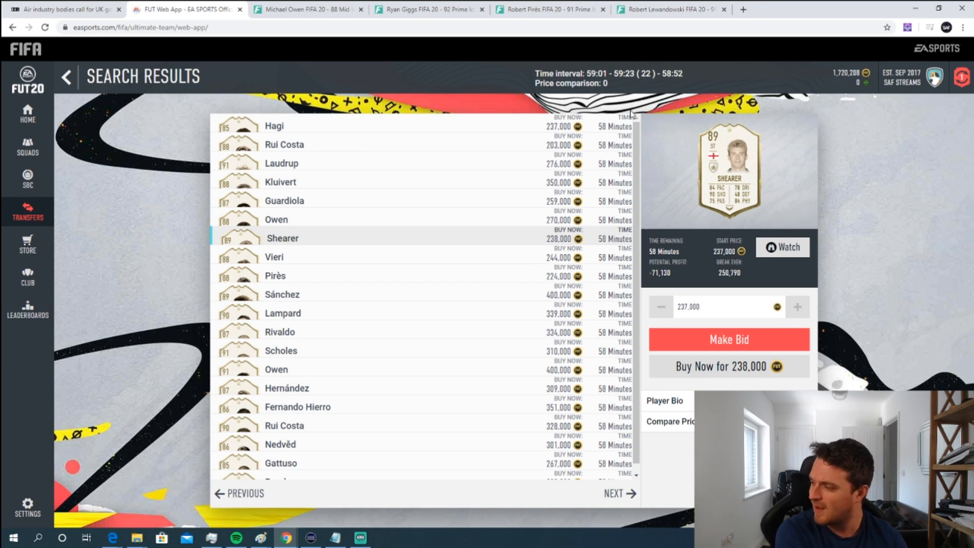
- Scroll through the fresh icon search results down to the 87 Rivaldo listing at 365,000
scroll("down", 3)
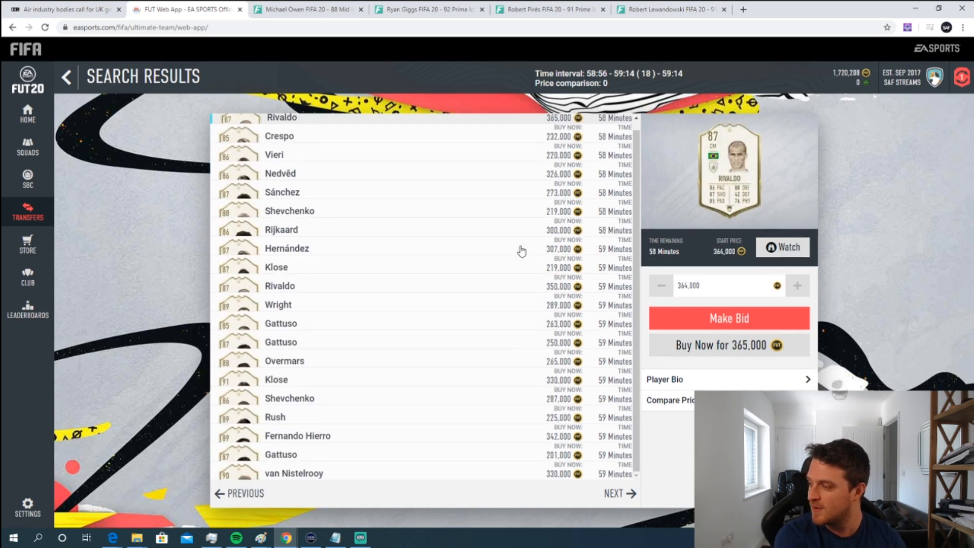
mouse_move(625, 107)
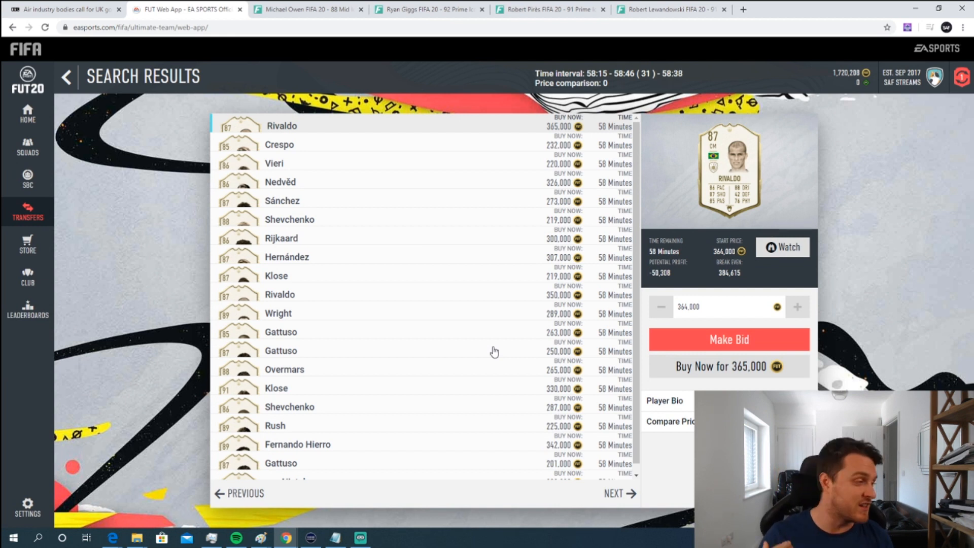
mouse_move(625, 507)
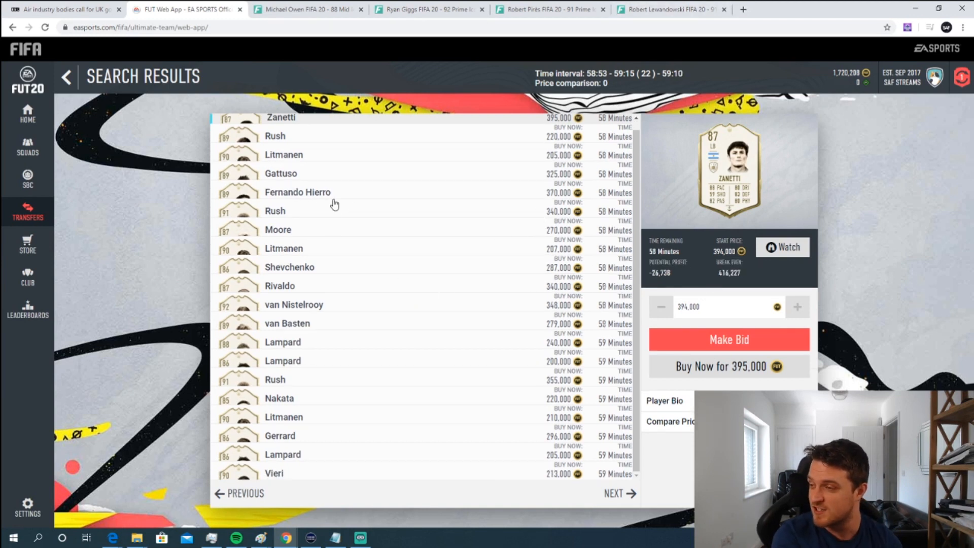
- Check the van Basten, Nakata, Gerrard and Vieri listings, then move to the next results page
left_click(313, 248)
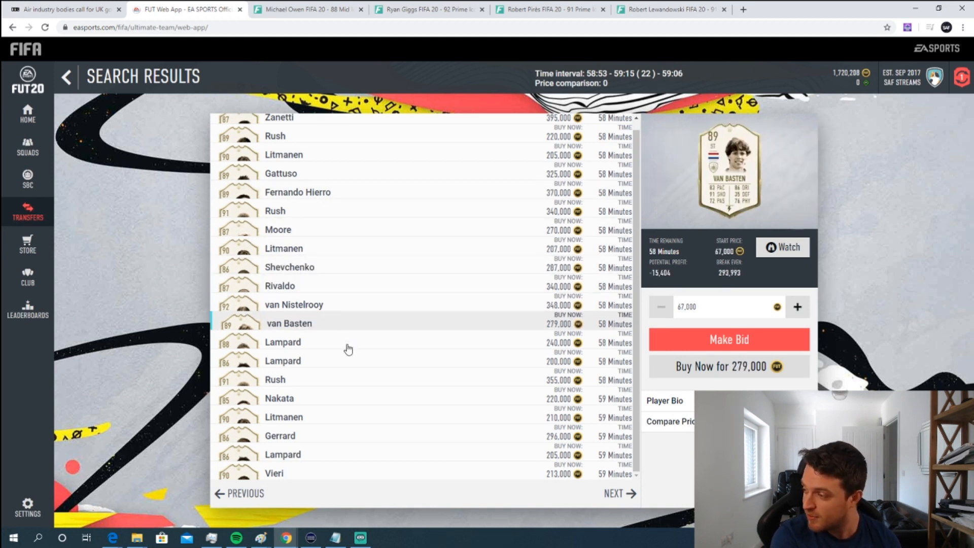
left_click(280, 398)
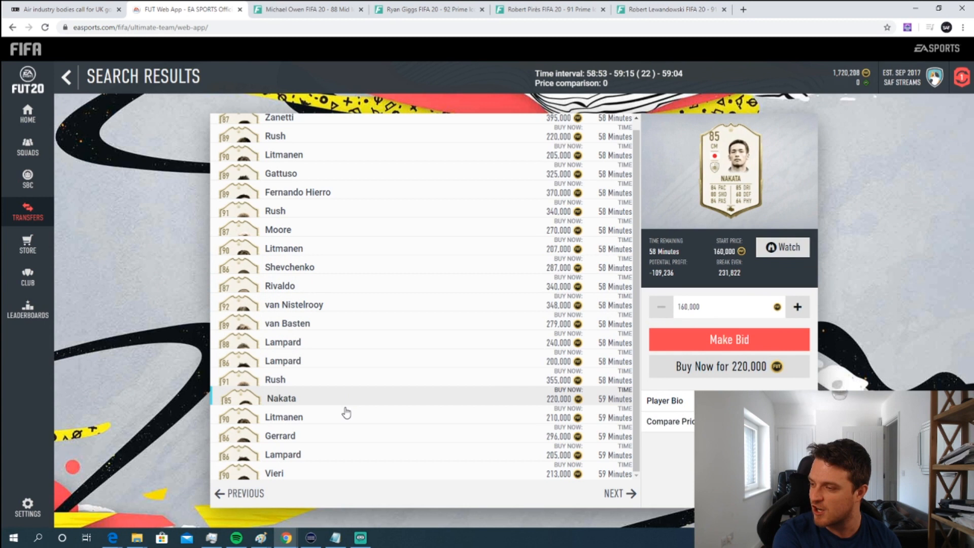
left_click(301, 436)
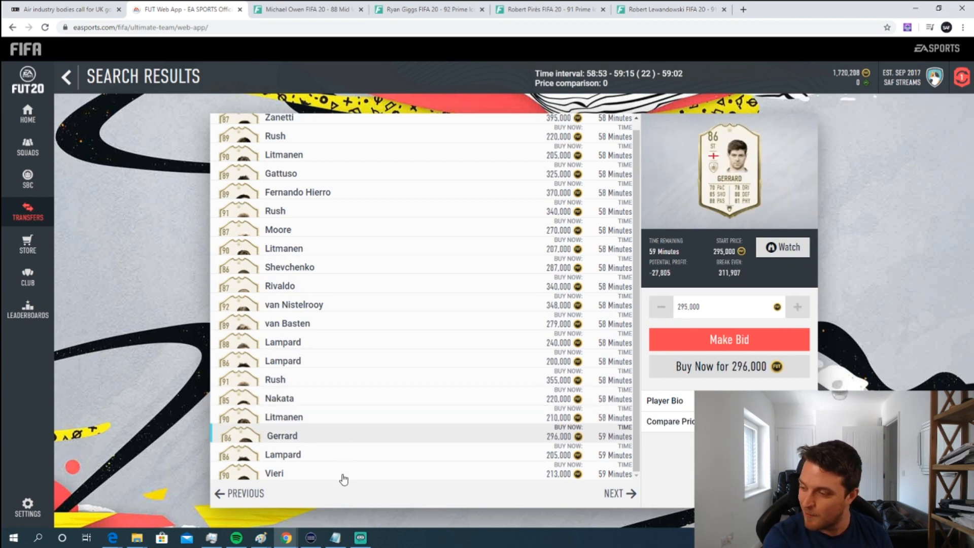
left_click(274, 473)
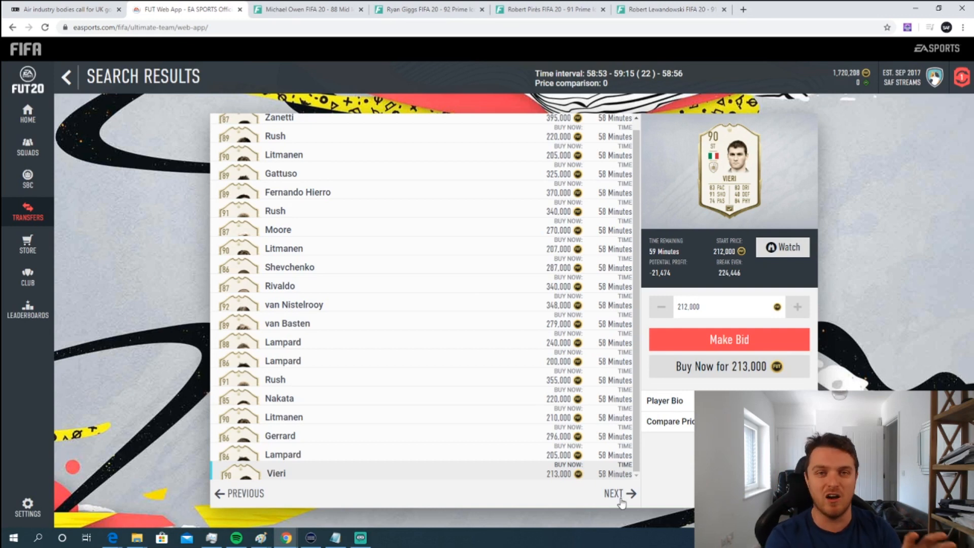
left_click(617, 495)
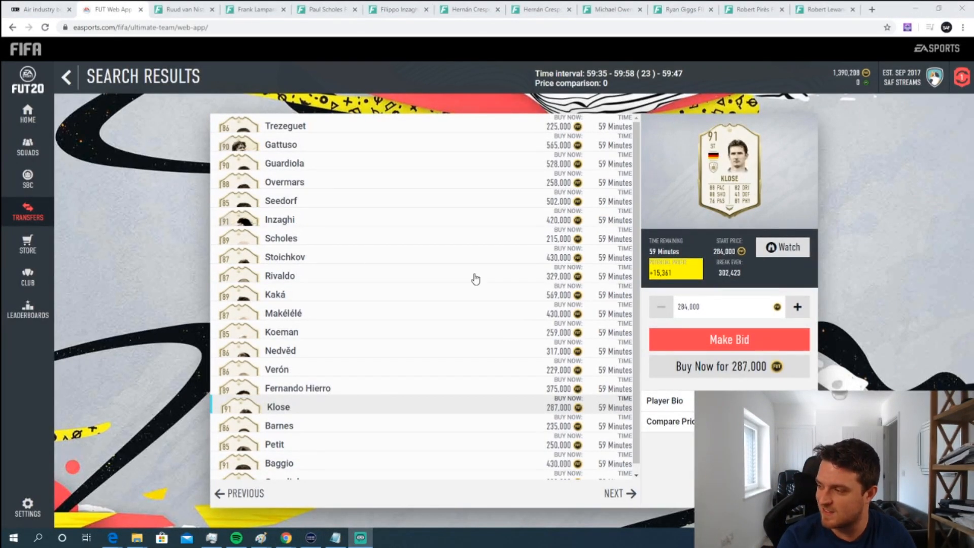
- Check Makélélé and Verón, then select the underpriced 91 Klose at 287,000 and look him up on FUTBIN
left_click(304, 313)
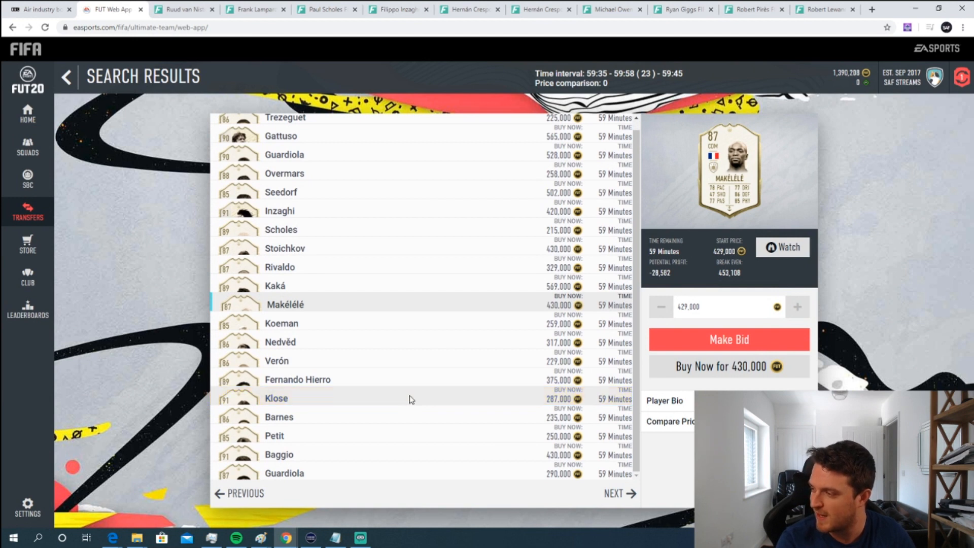
left_click(300, 361)
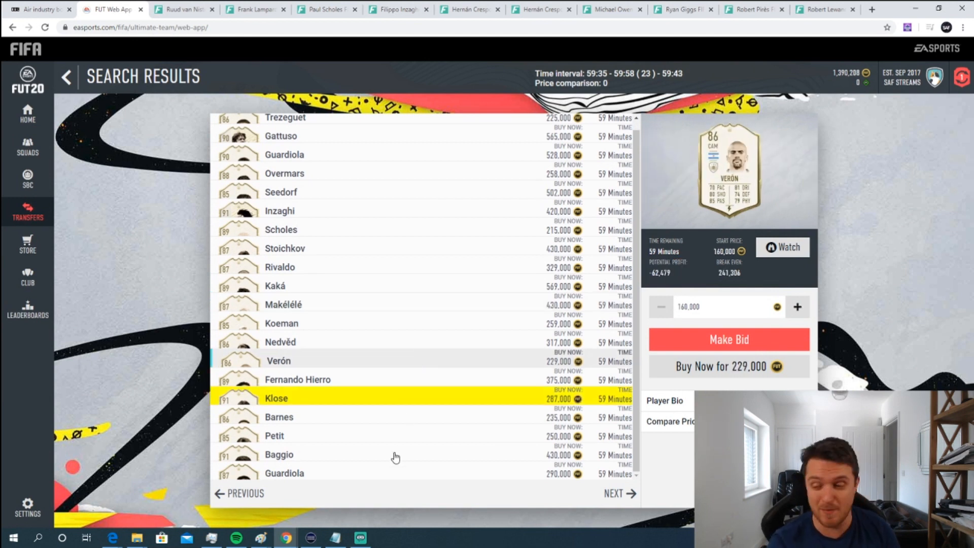
left_click(276, 398)
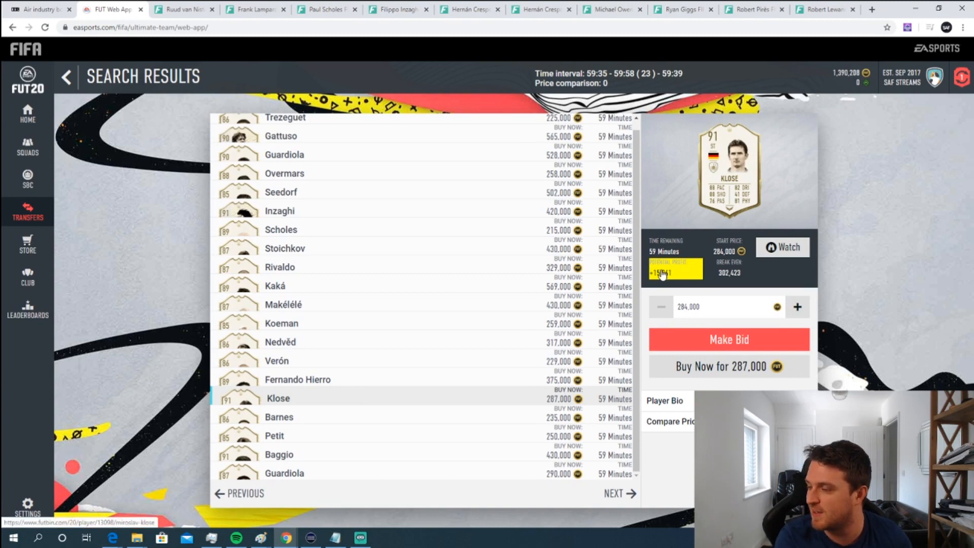
left_click(277, 397)
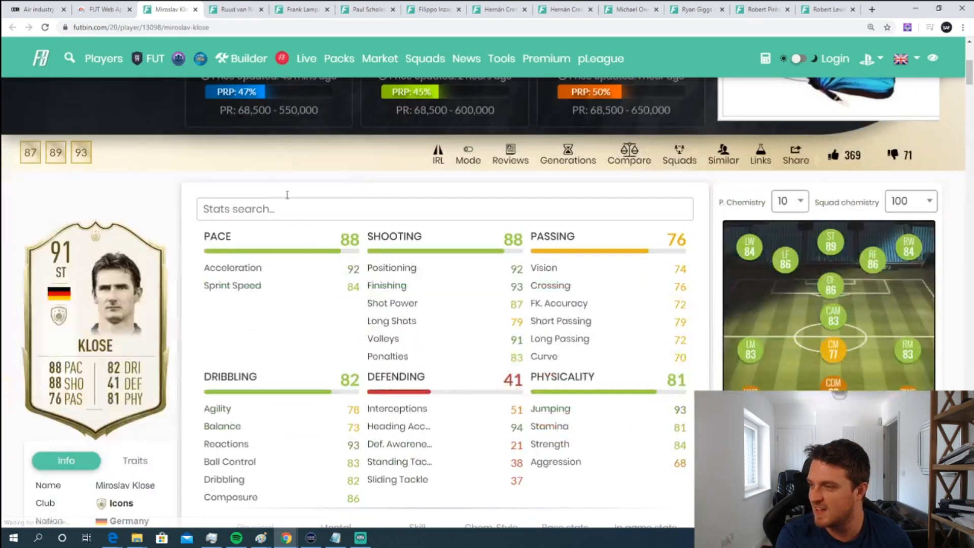
- Review Klose's FUTBIN prices and hourly graph, then return to his listing in the web app
left_click(101, 9)
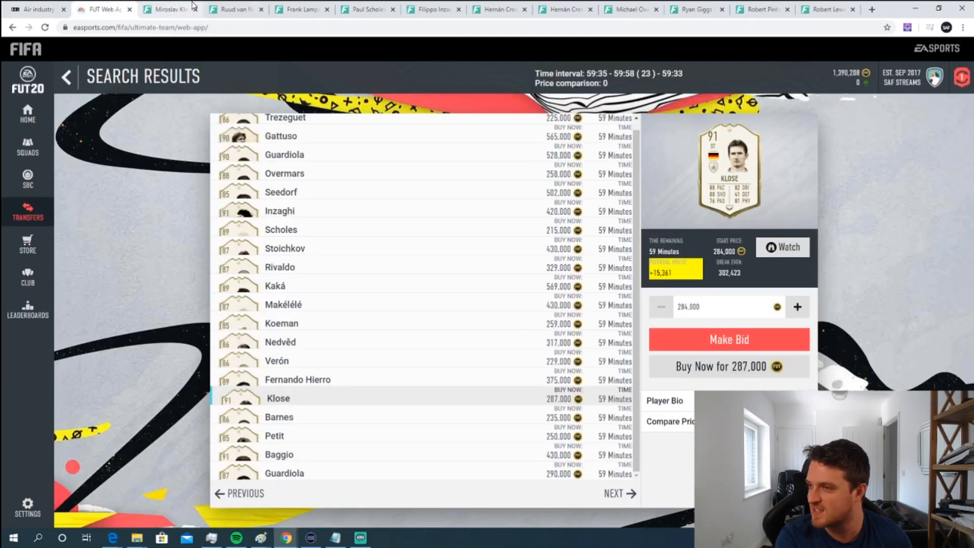
left_click(172, 9)
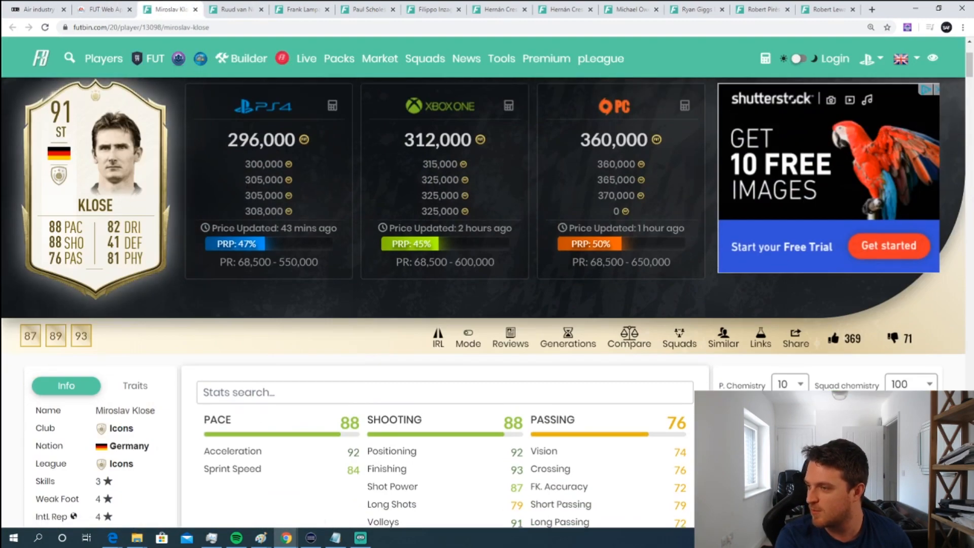
scroll("down", 3)
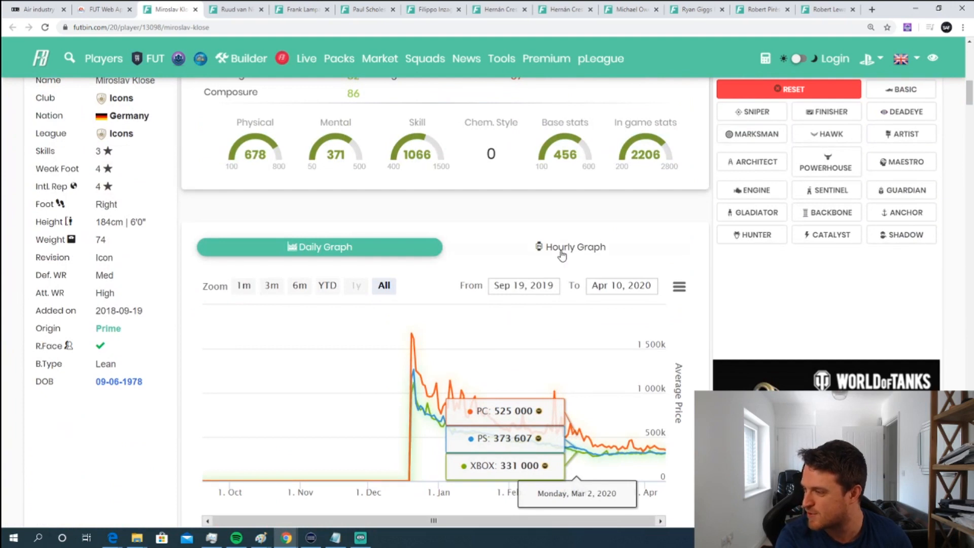
left_click(575, 247)
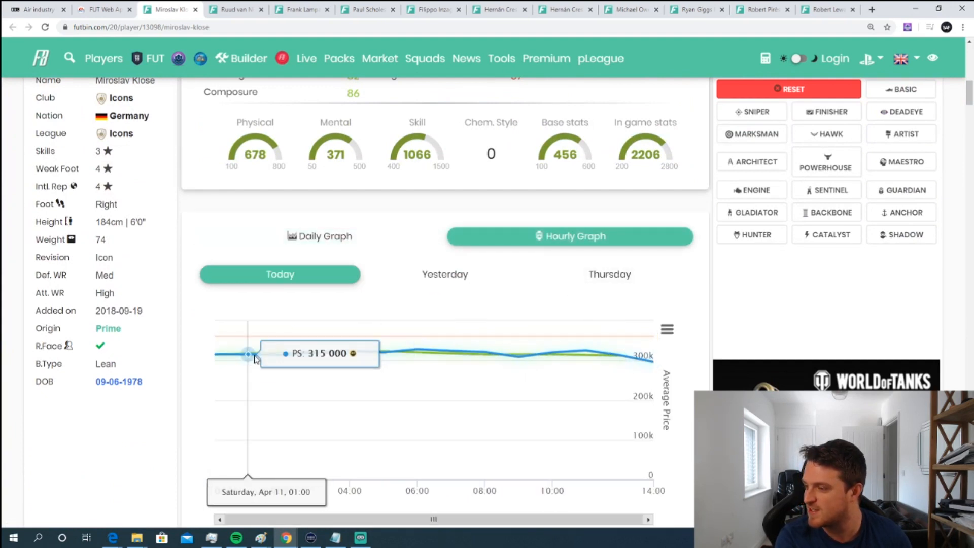
left_click(101, 9)
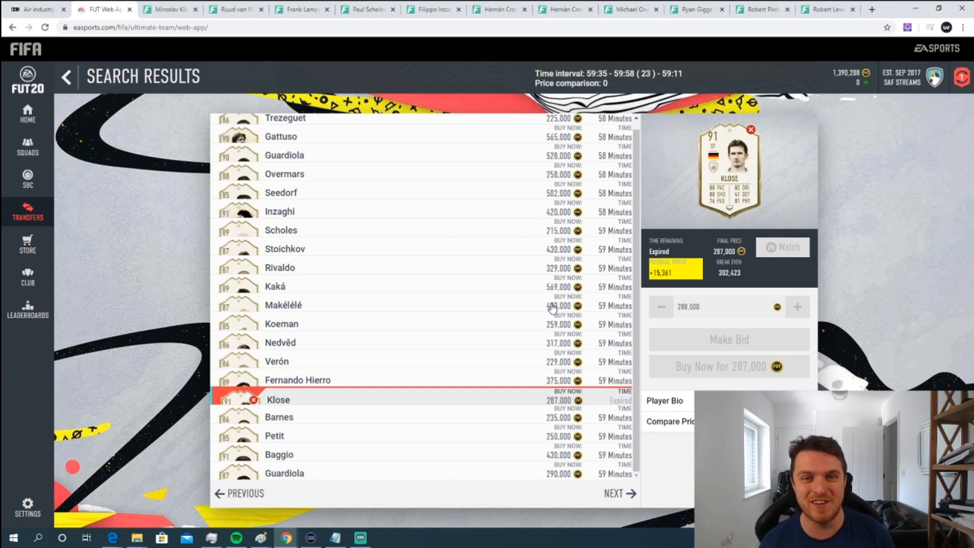
mouse_move(568, 129)
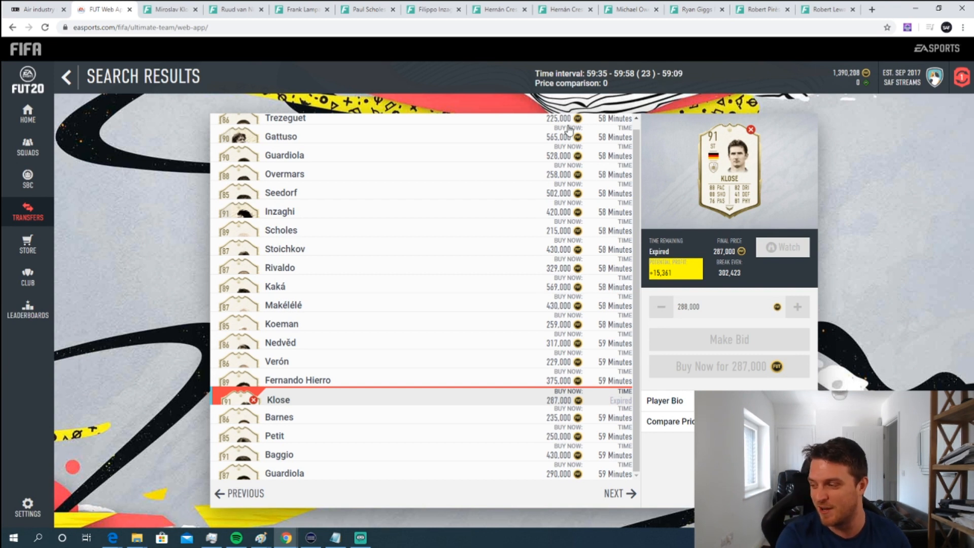
- Compare the expired 91 Klose at 287,000 against other live Klose listings around 295,000
left_click(669, 421)
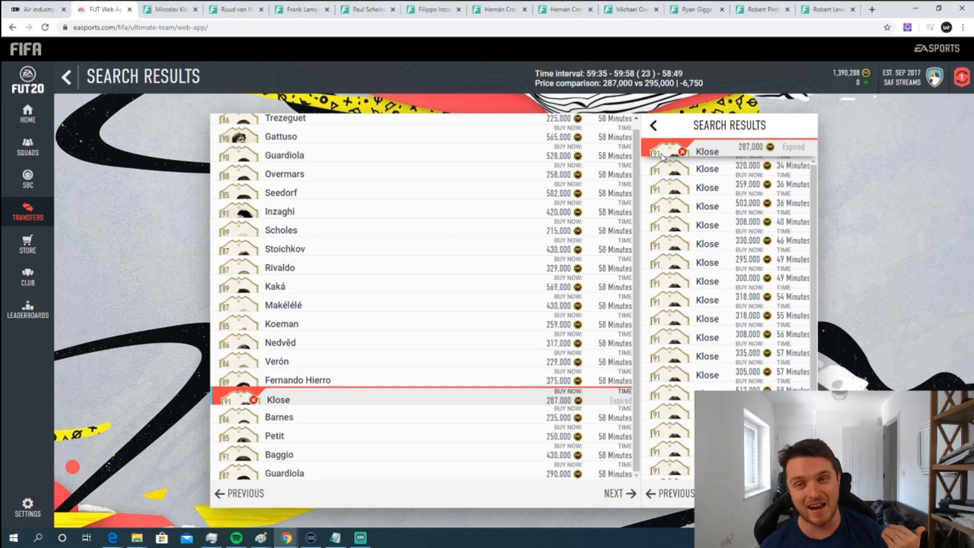
mouse_move(191, 369)
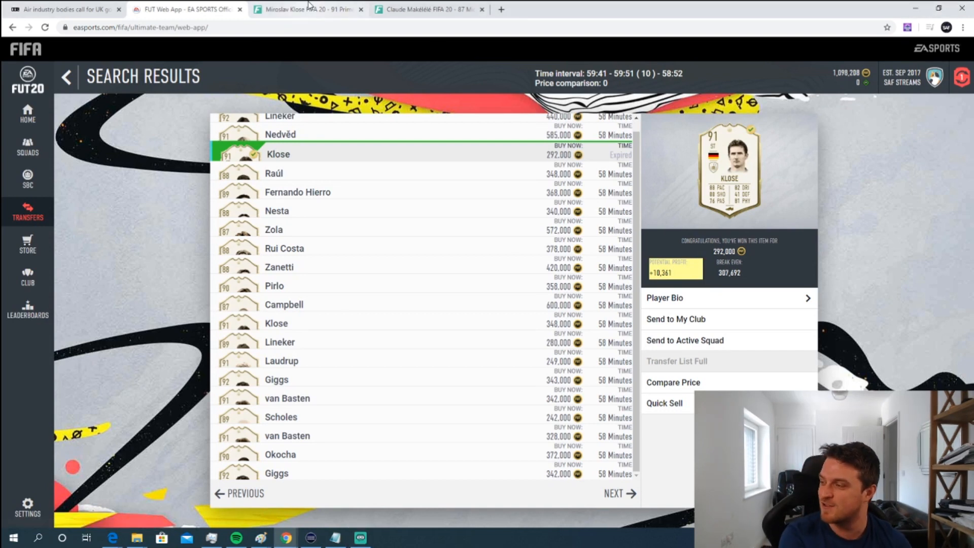
mouse_move(683, 274)
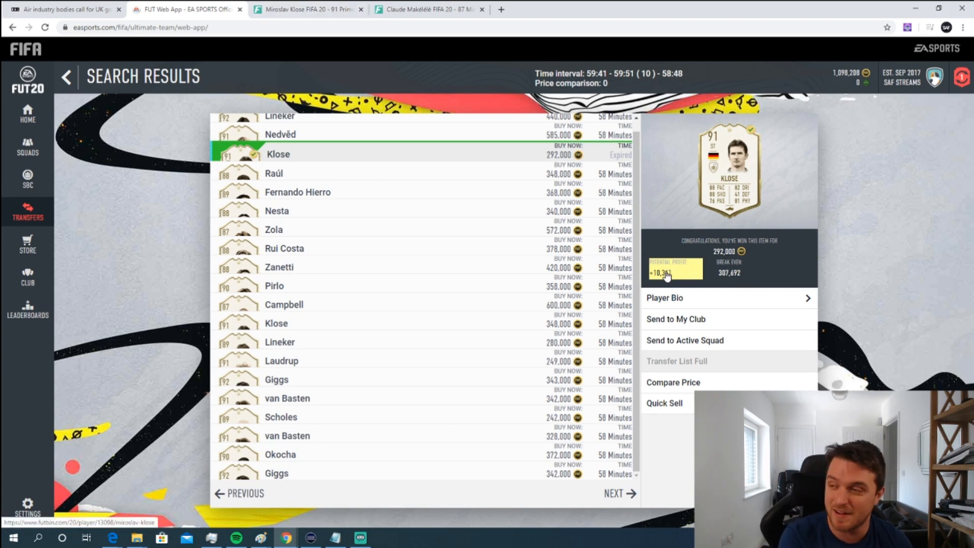
- Check Klose's yesterday hourly prices and Makélélé's page on FUTBIN, then return to the web app
left_click(304, 10)
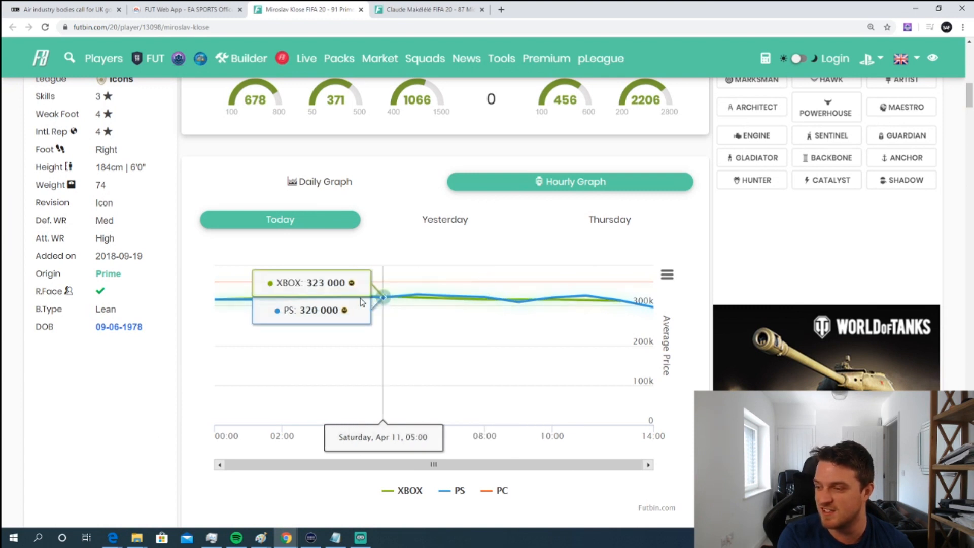
left_click(444, 219)
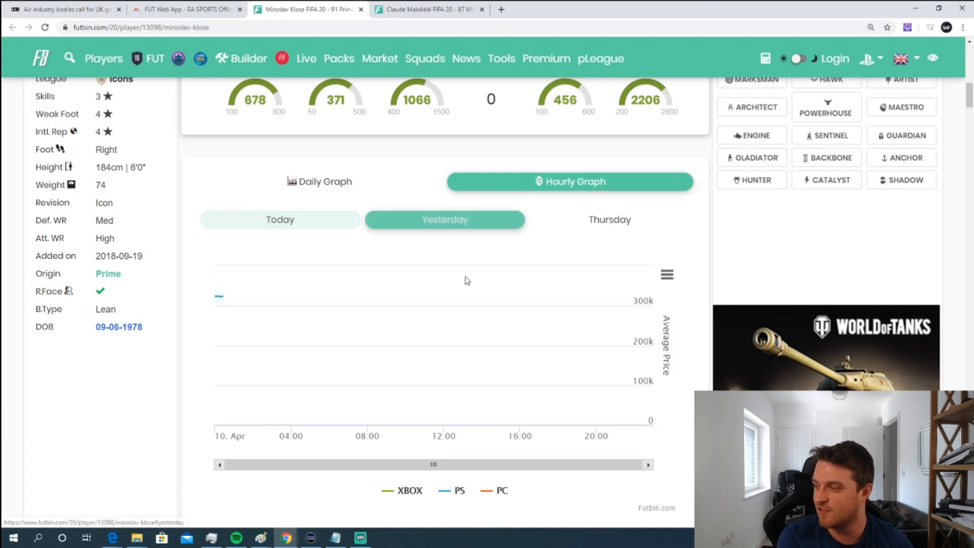
mouse_move(528, 299)
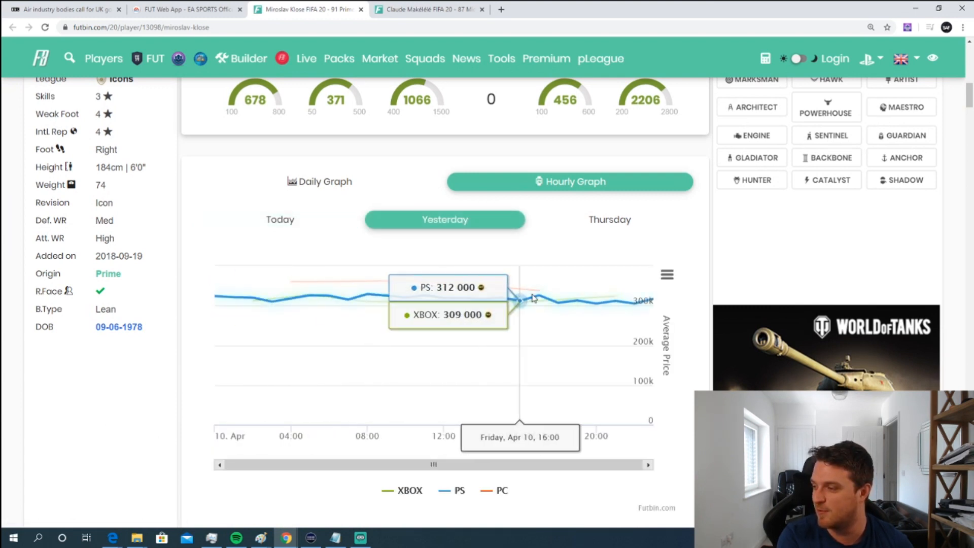
left_click(429, 10)
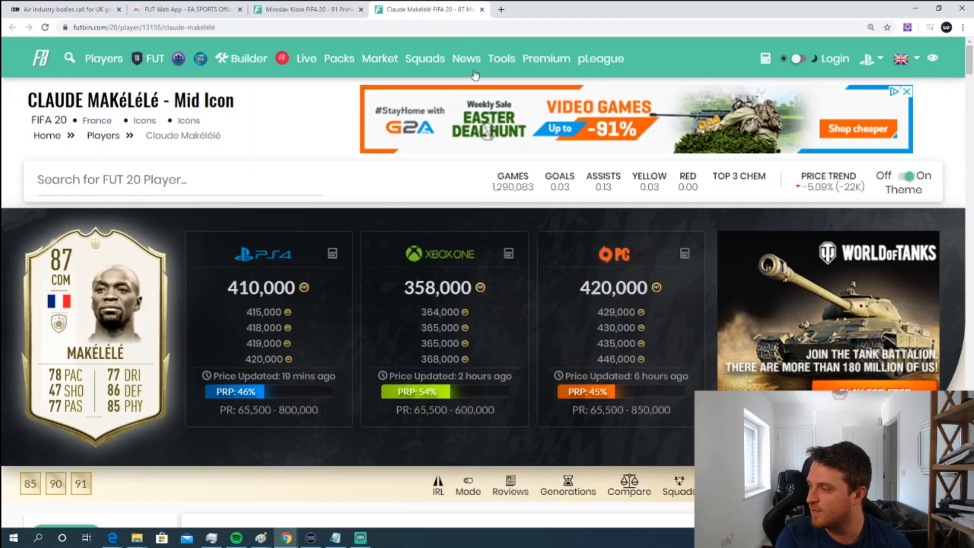
left_click(187, 10)
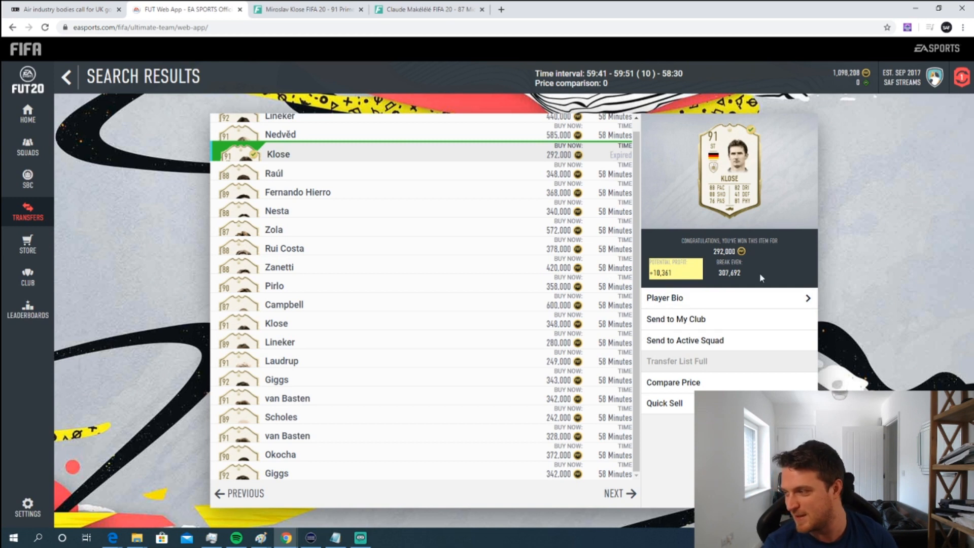
mouse_move(751, 282)
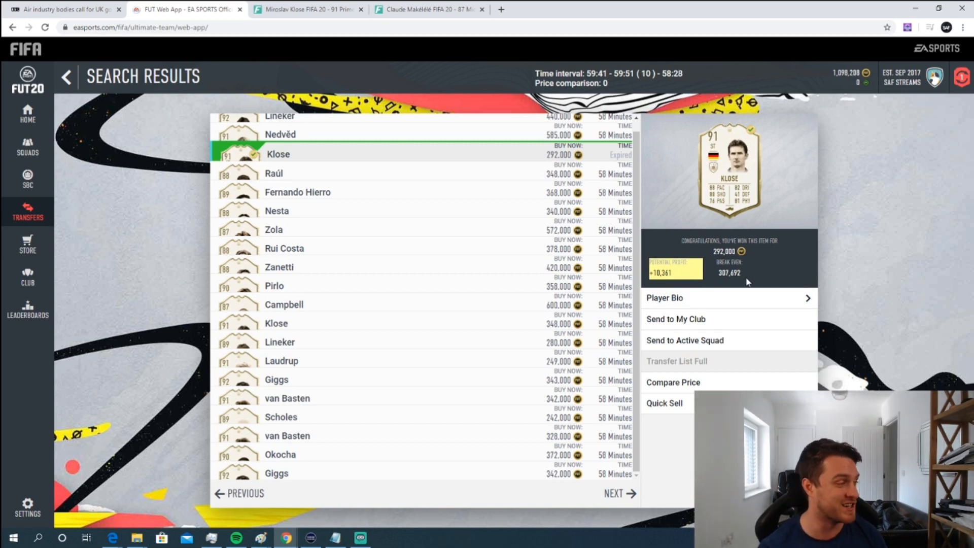
mouse_move(780, 345)
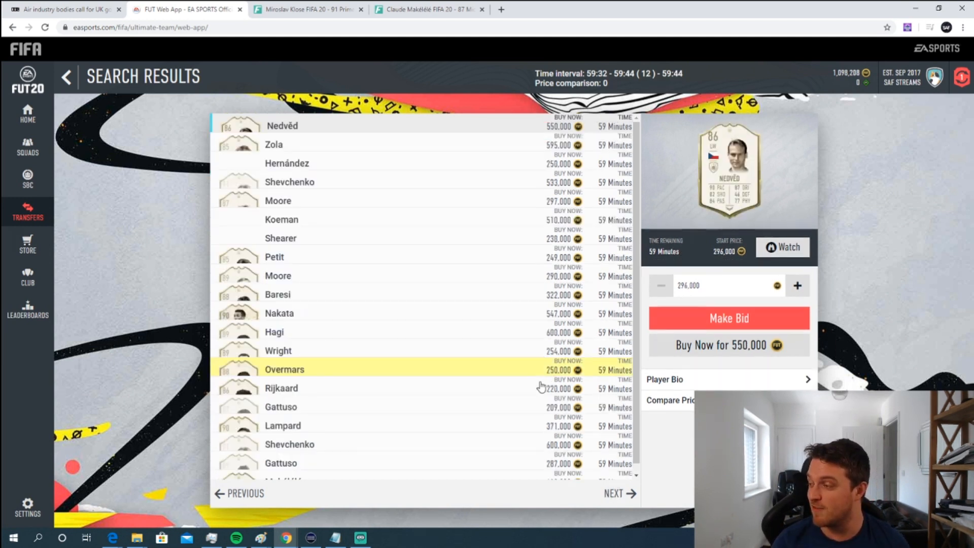
- Confirm the 88 Overmars trades around 257,000 on FUTBIN, then return to buy him for 250,000
left_click(284, 369)
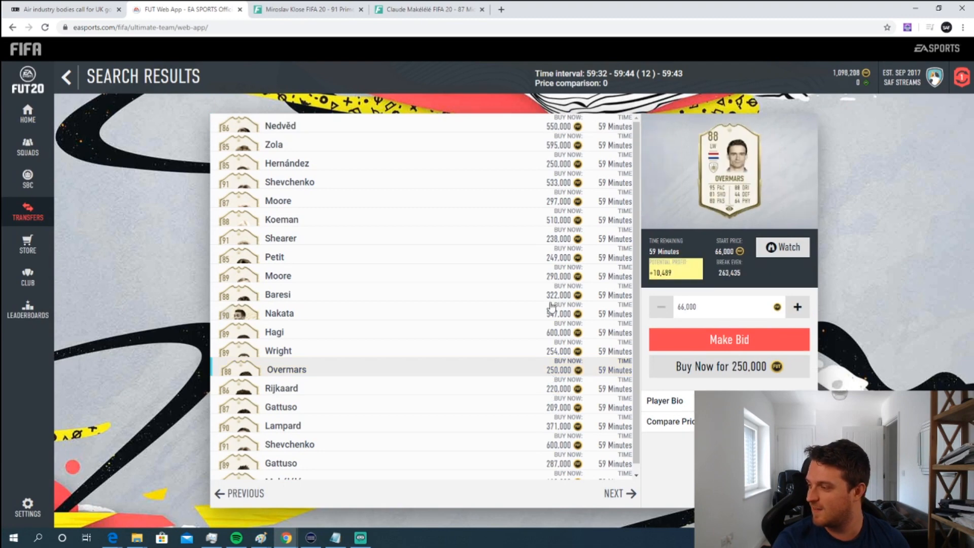
left_click(728, 368)
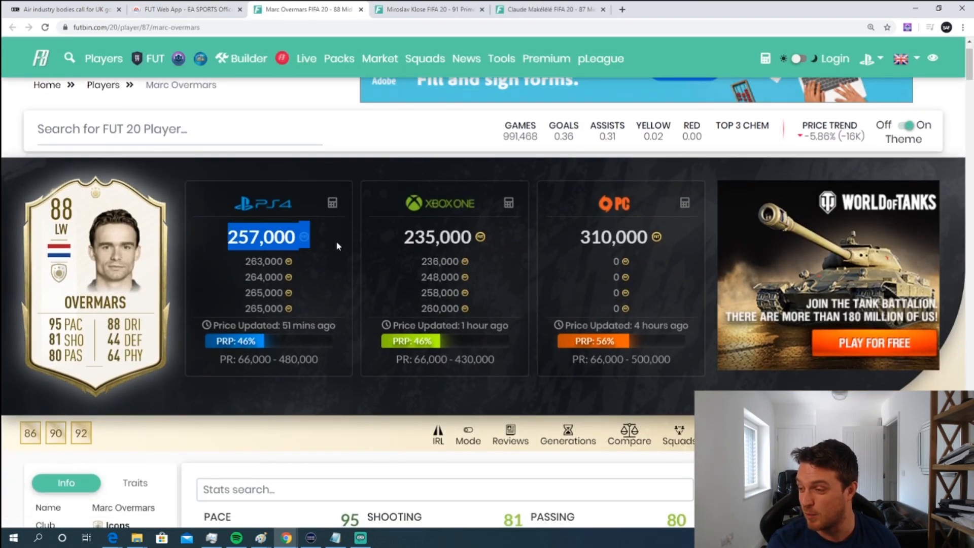
scroll("down", 3)
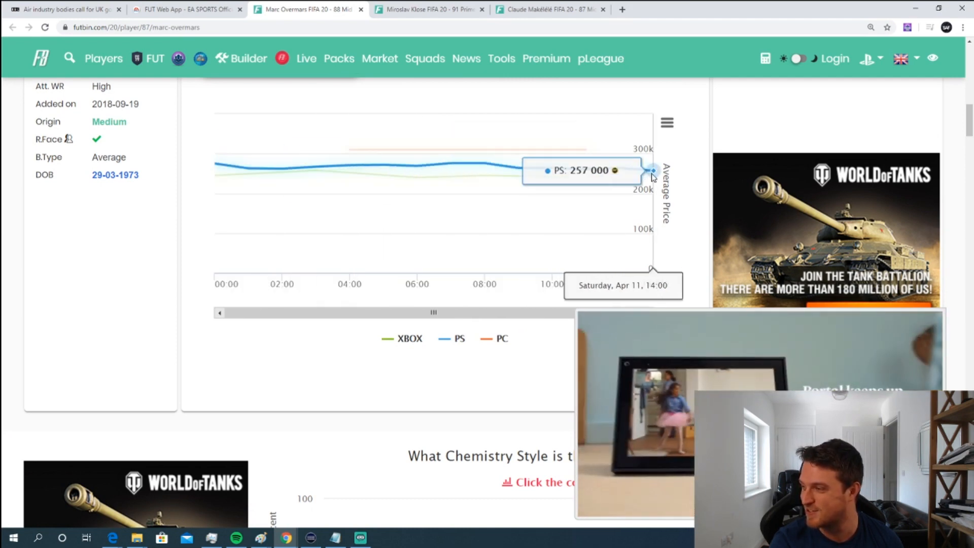
left_click(445, 117)
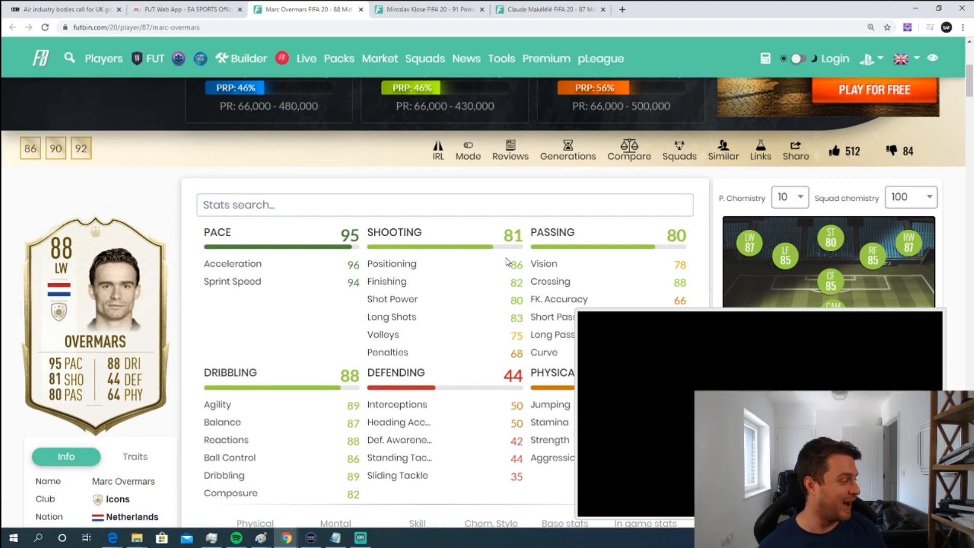
left_click(180, 10)
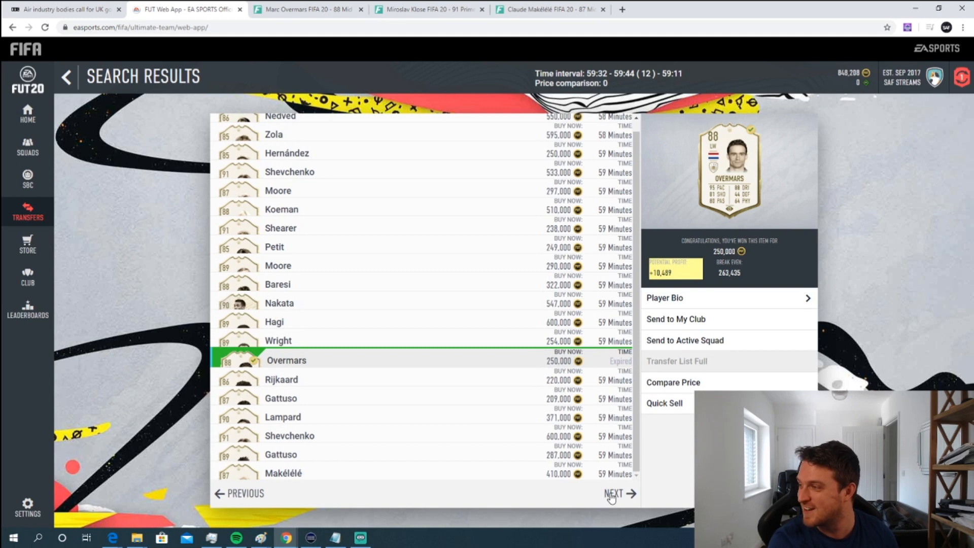
- Check the highlighted 92 Rivaldo on FUTBIN from the next results page and return to buy him for 430,000
left_click(613, 494)
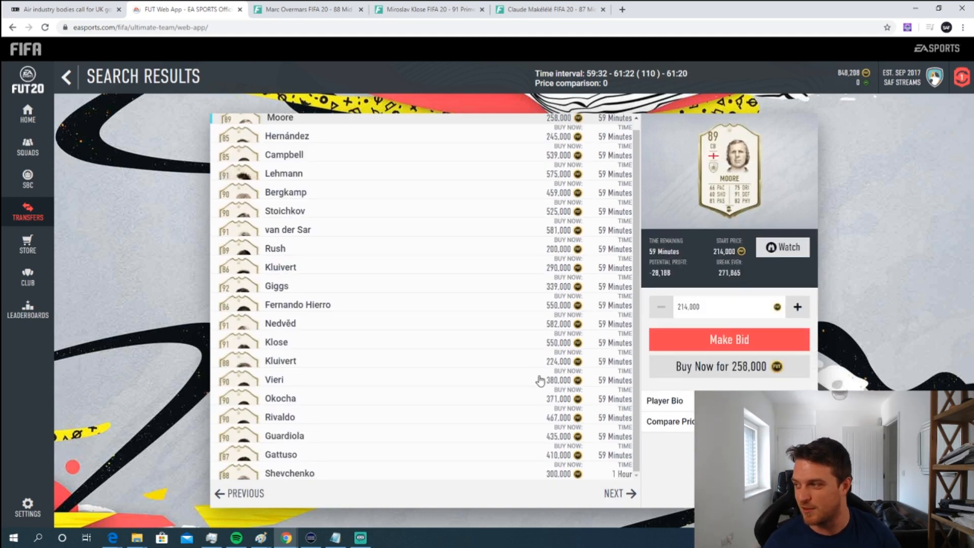
mouse_move(537, 417)
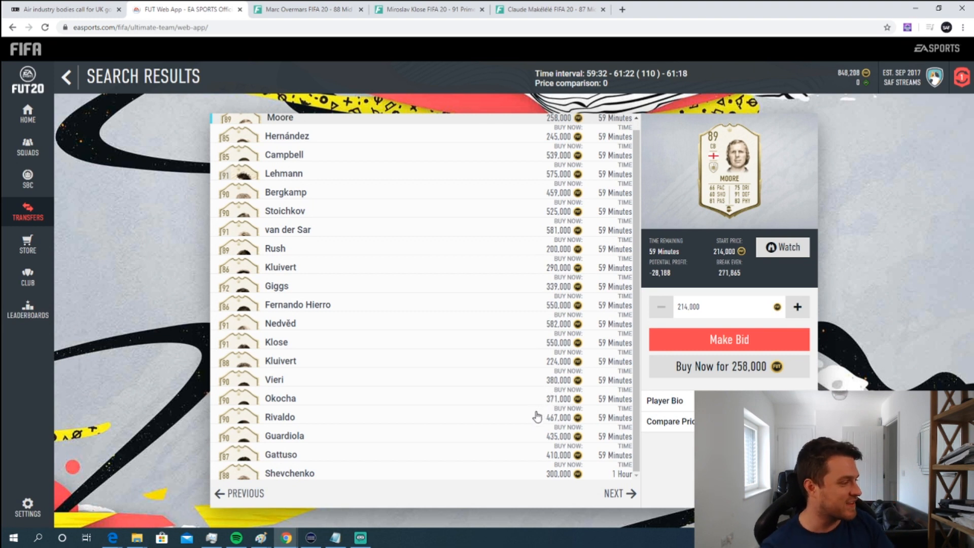
mouse_move(547, 477)
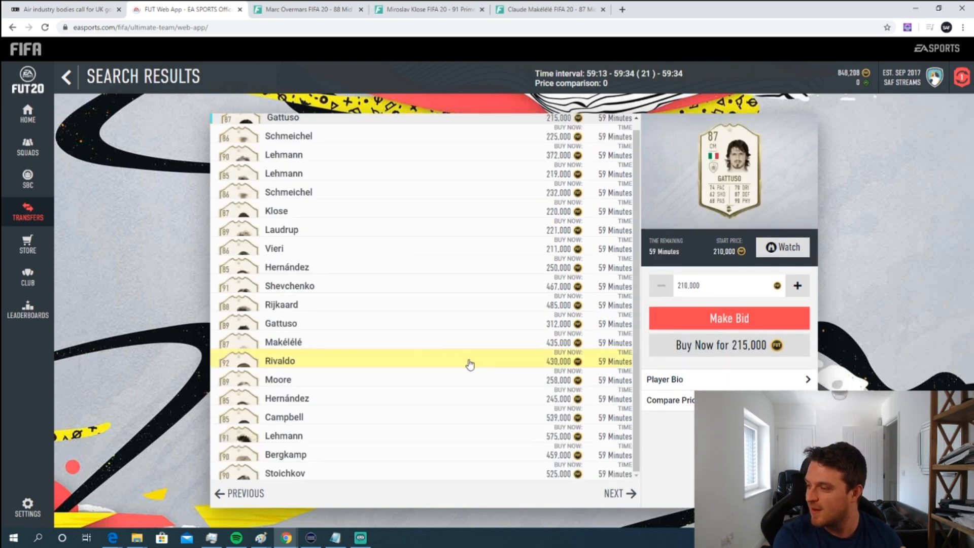
left_click(300, 360)
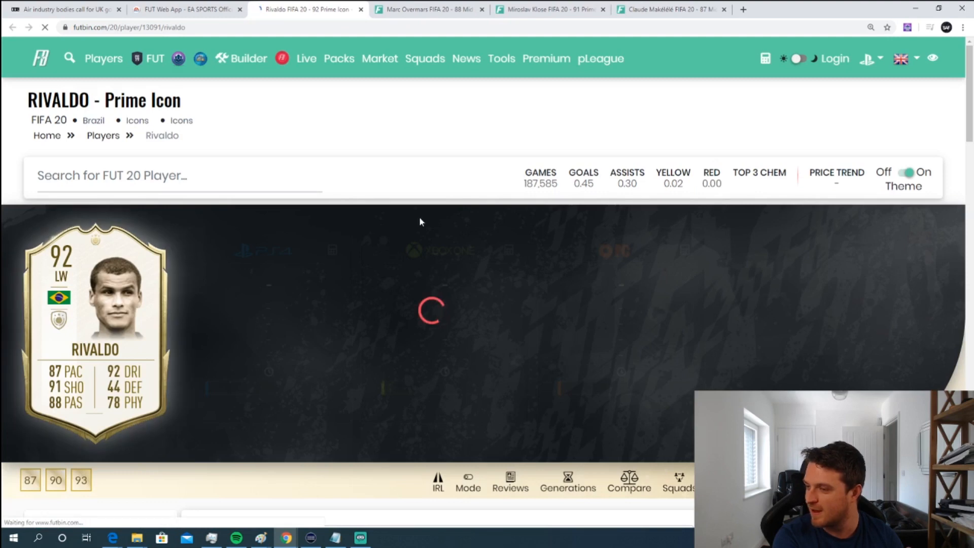
left_click(188, 9)
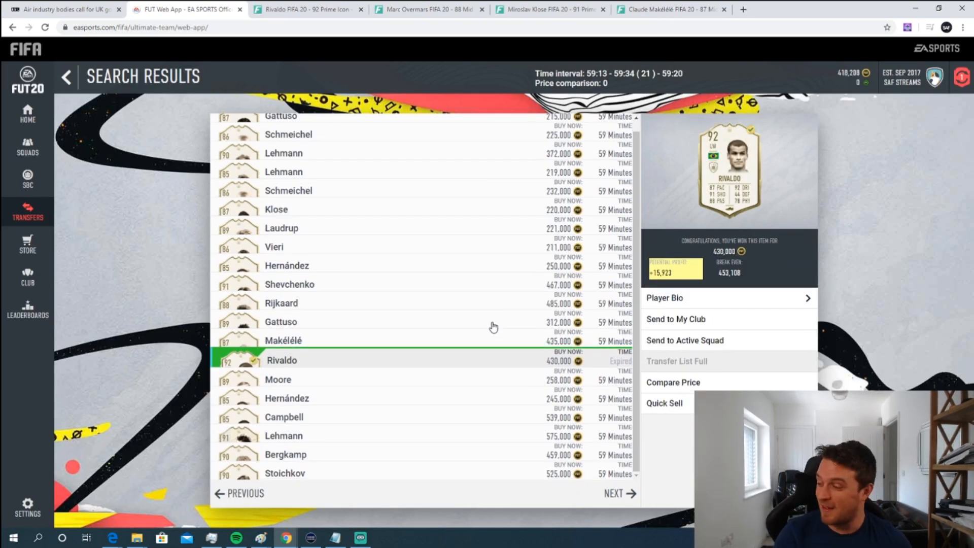
scroll("down", 3)
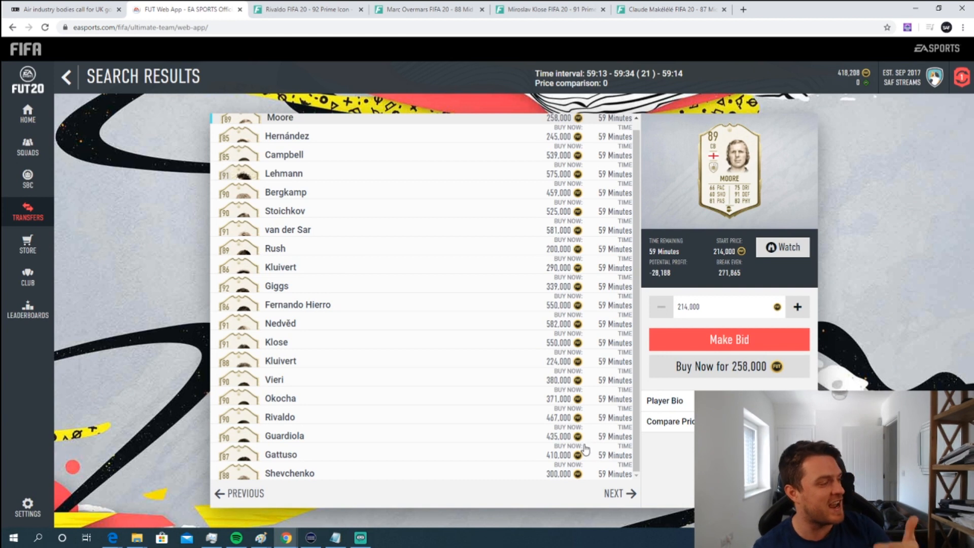
- Rerun the icon search and browse the new listings up to the 88 Shevchenko at 300,000
left_click(621, 495)
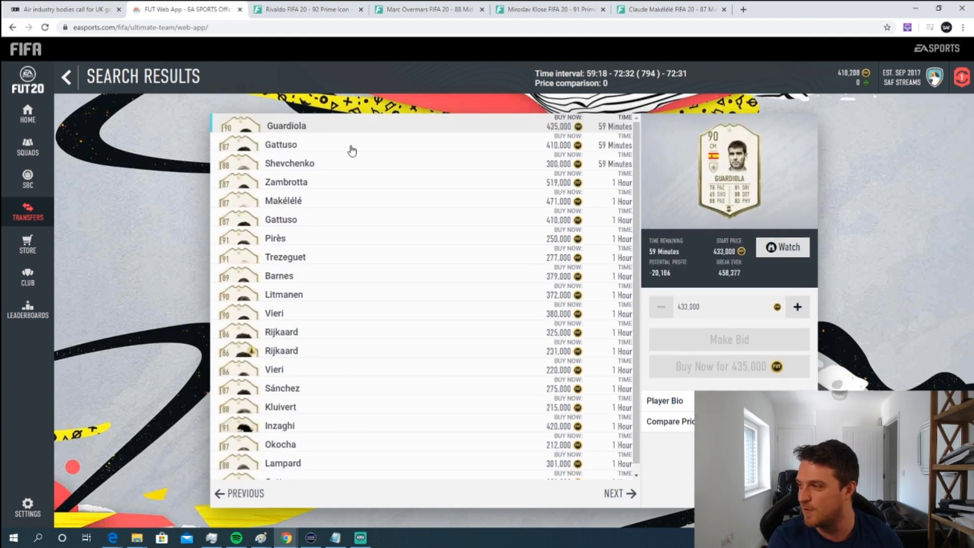
left_click(245, 508)
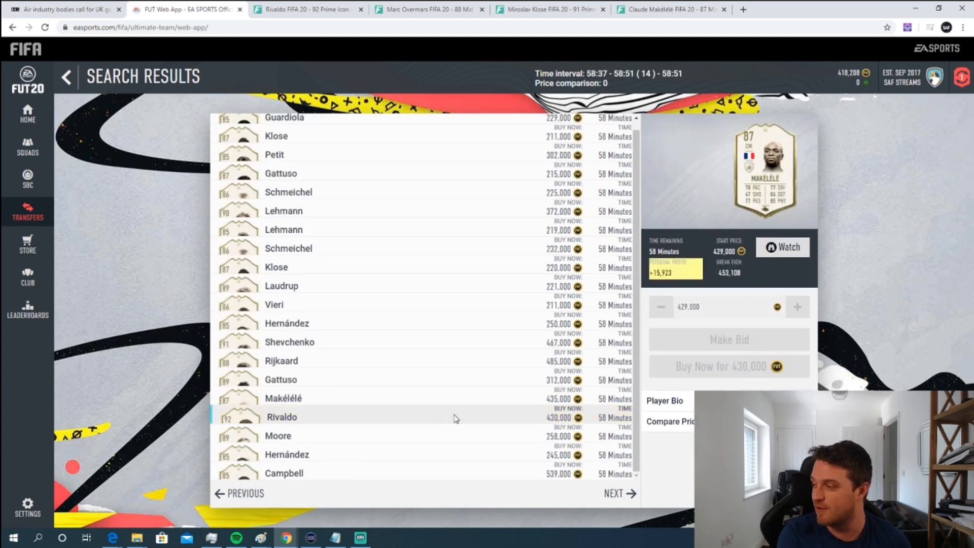
left_click(620, 494)
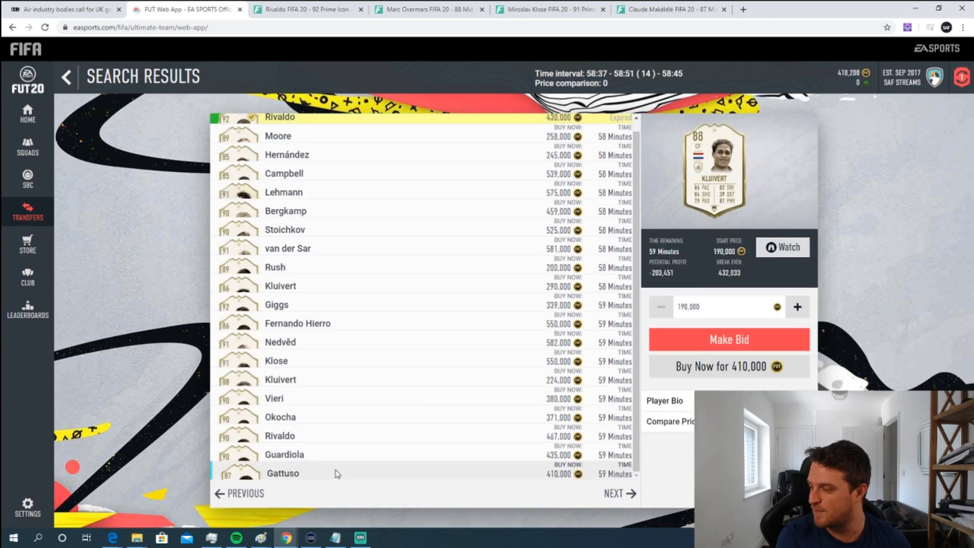
scroll("down", 3)
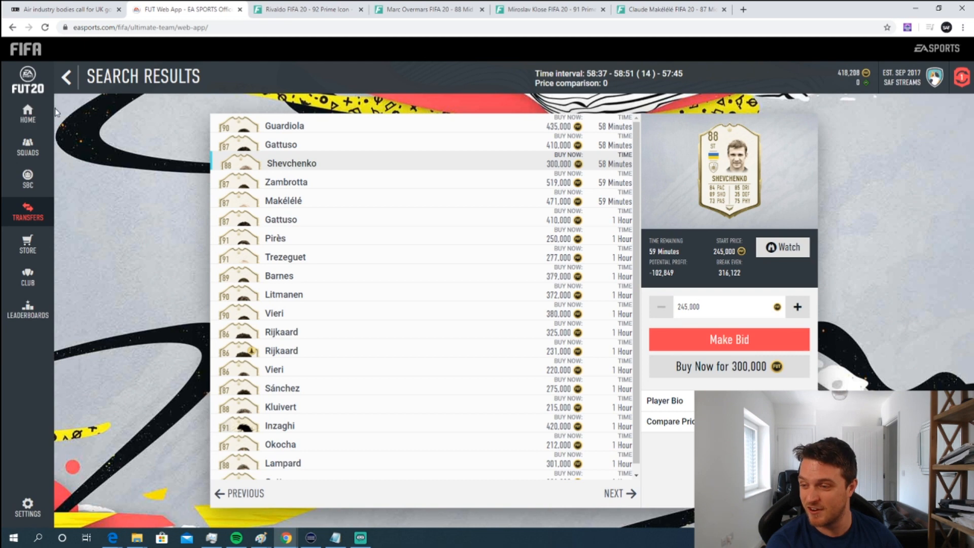
left_click(28, 314)
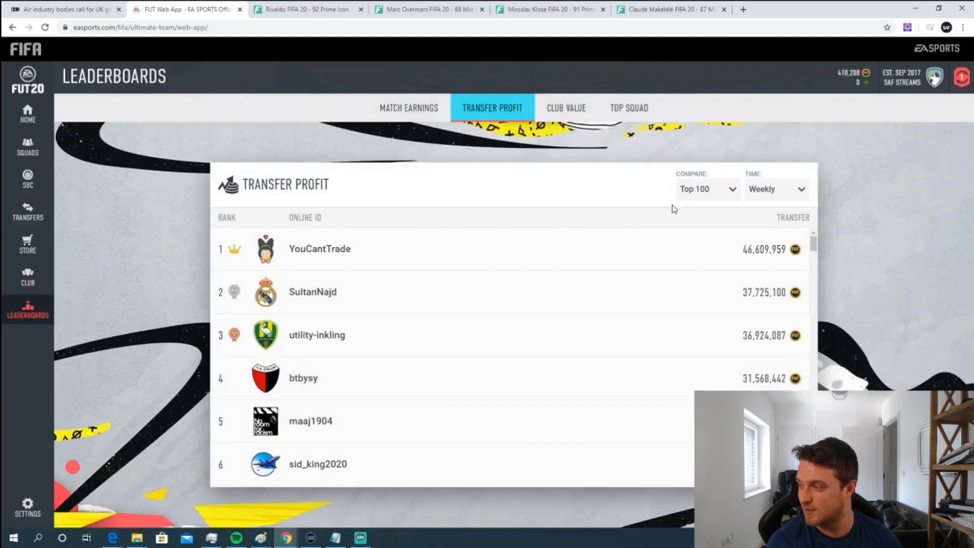
left_click(708, 189)
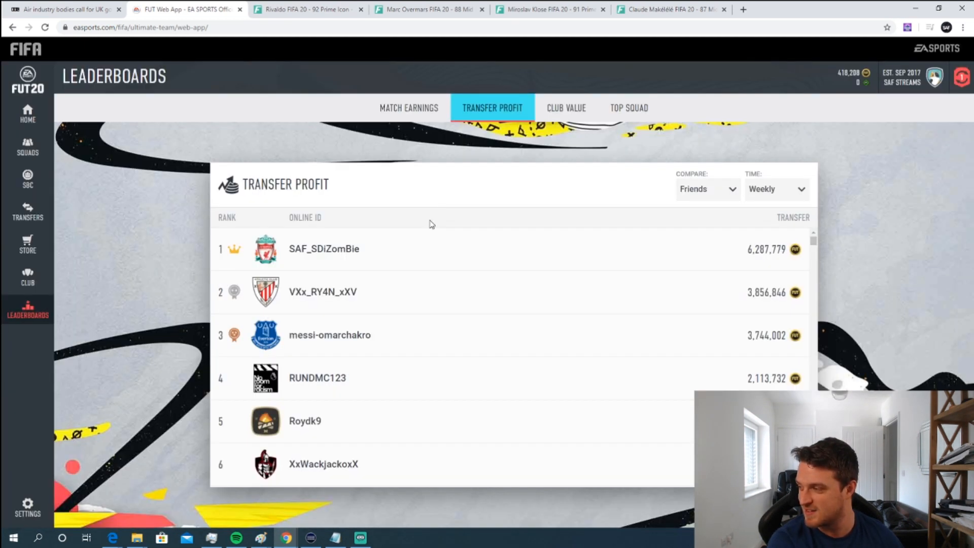
scroll("down", 3)
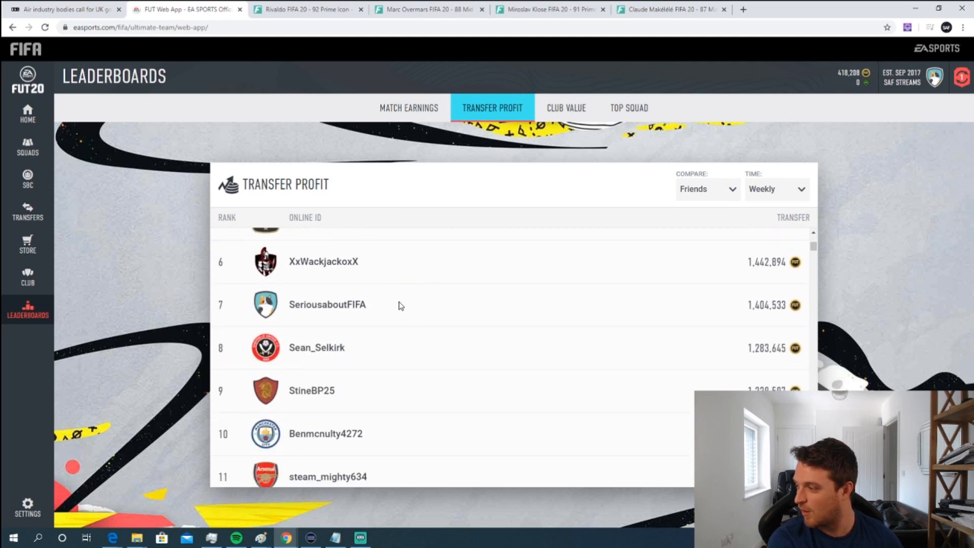
mouse_move(739, 311)
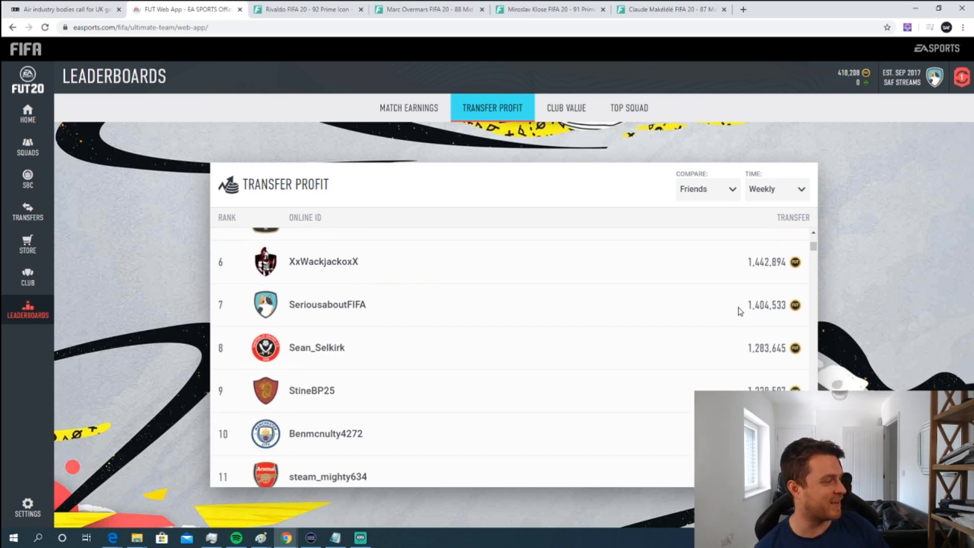